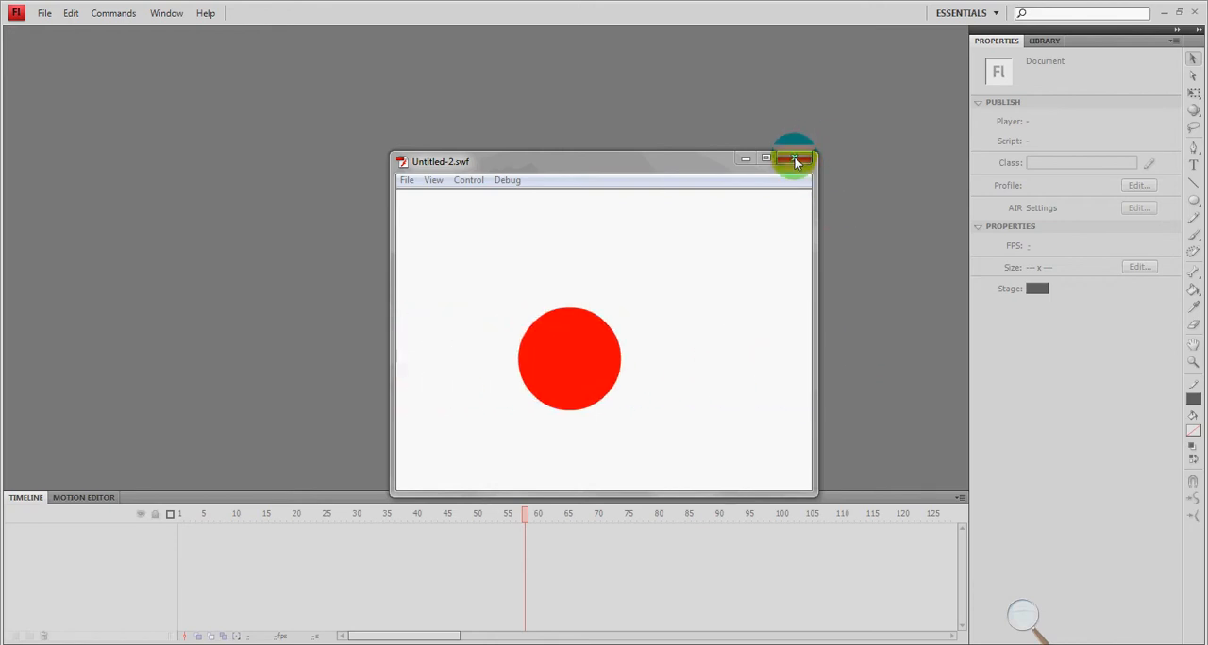
- Close the red ball test-movie preview and return to the Welcome screen
click(789, 159)
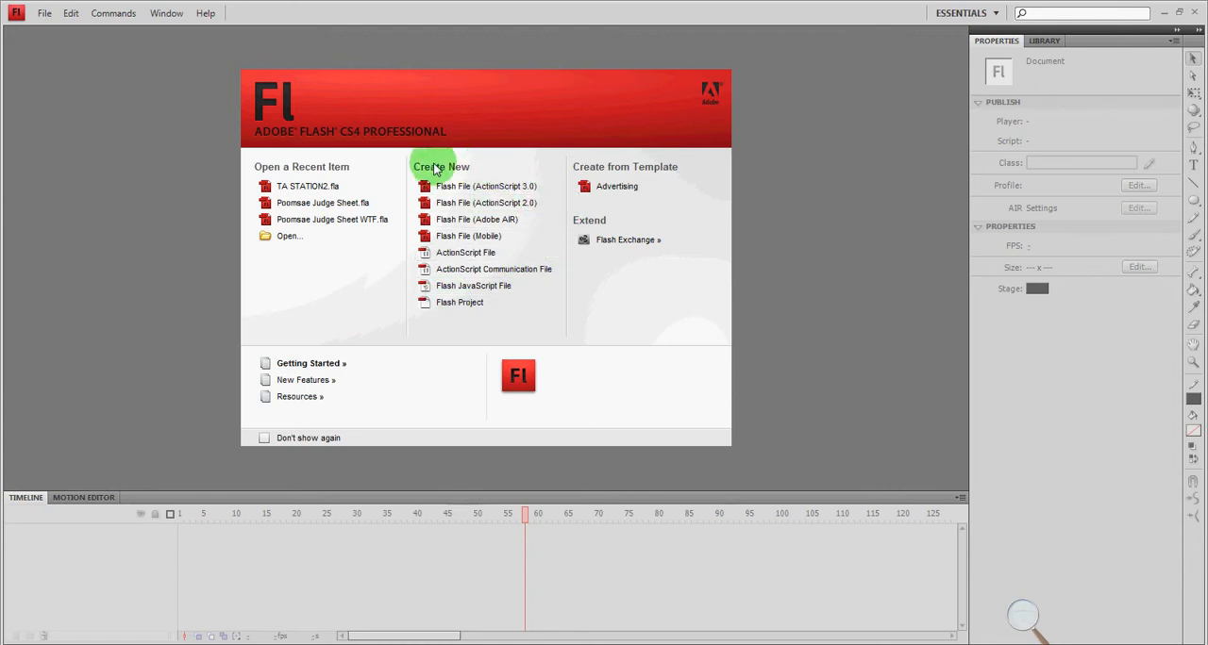
mouse_move(506, 204)
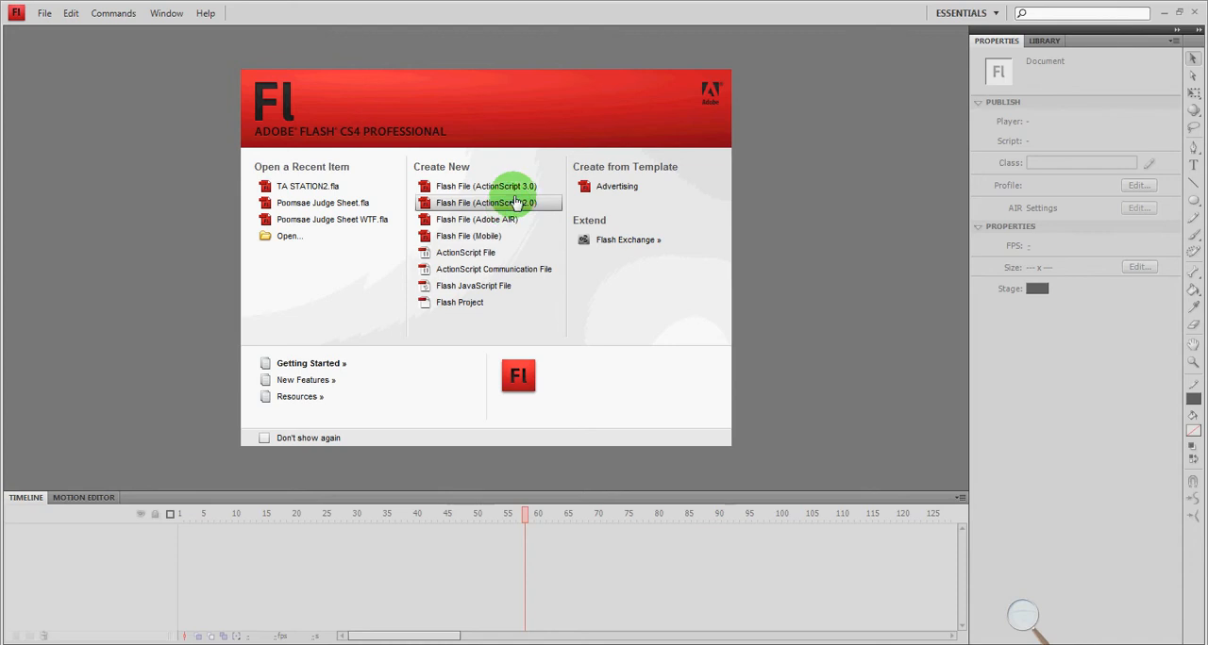
mouse_move(486, 187)
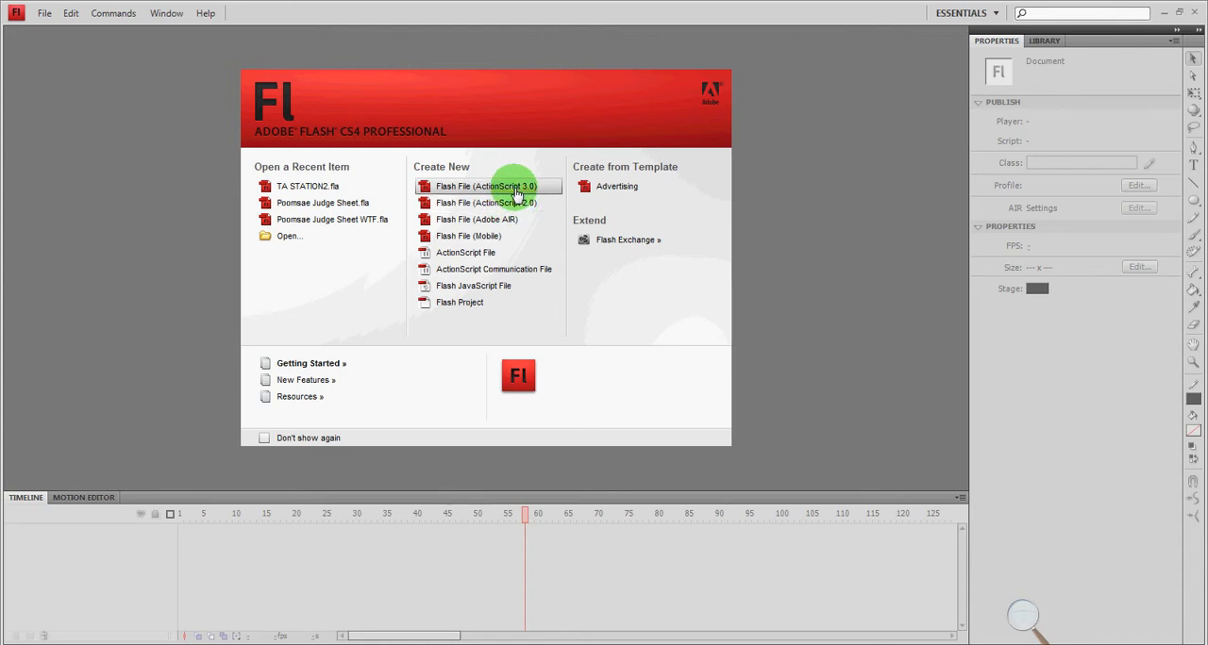
mouse_move(481, 204)
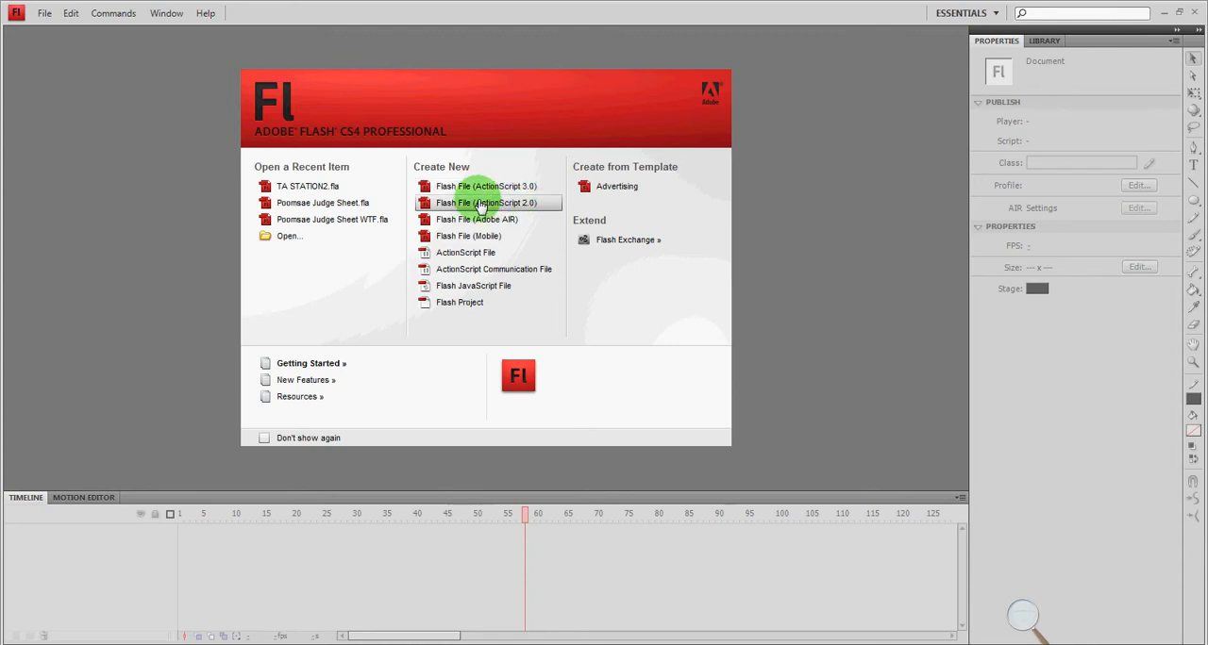
- Create a new blank Flash File (ActionScript 2.0) with a 550 x 400 px stage
click(472, 202)
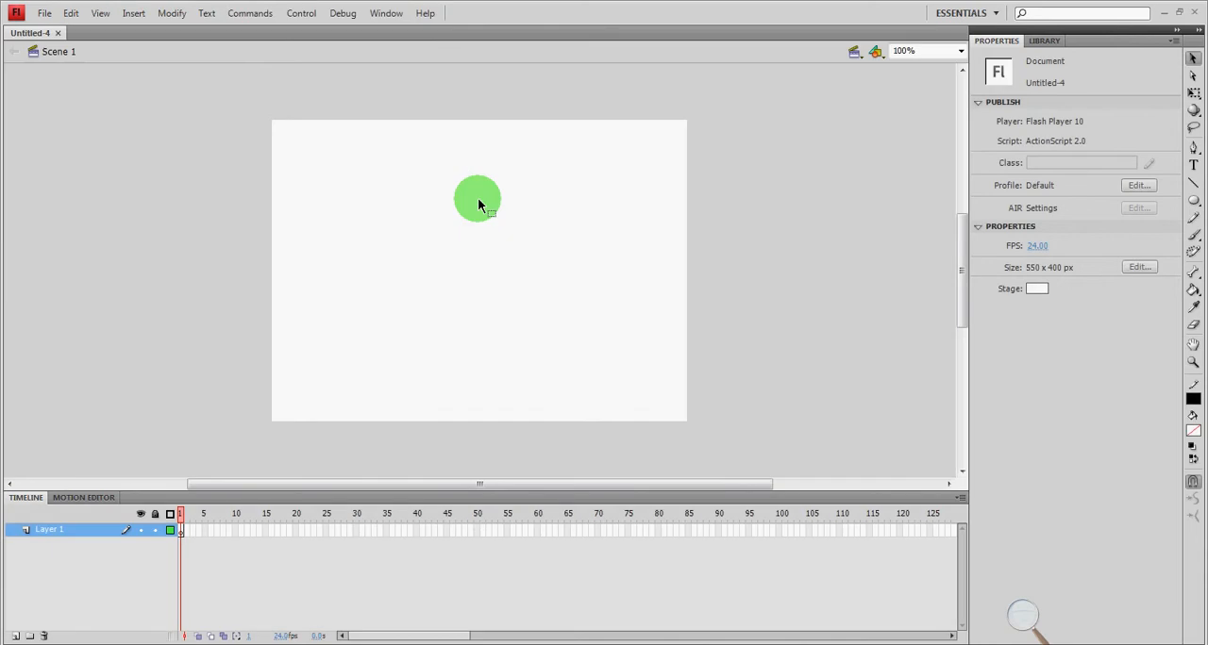
drag(475, 198, 168, 179)
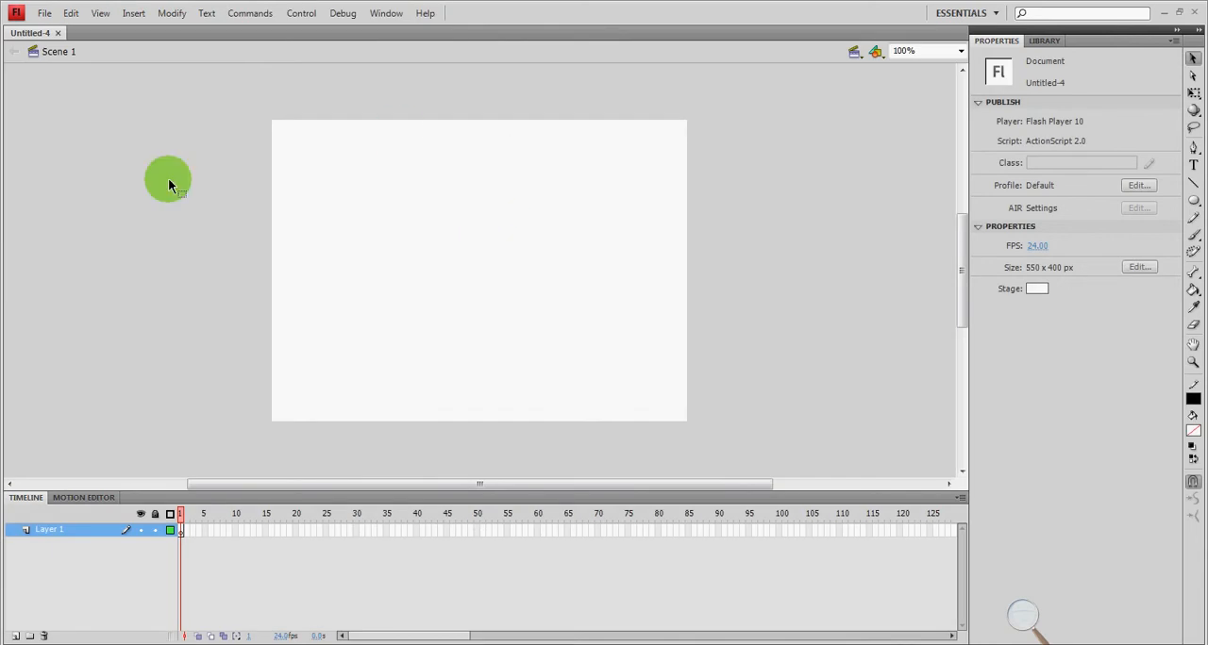
drag(168, 179, 711, 198)
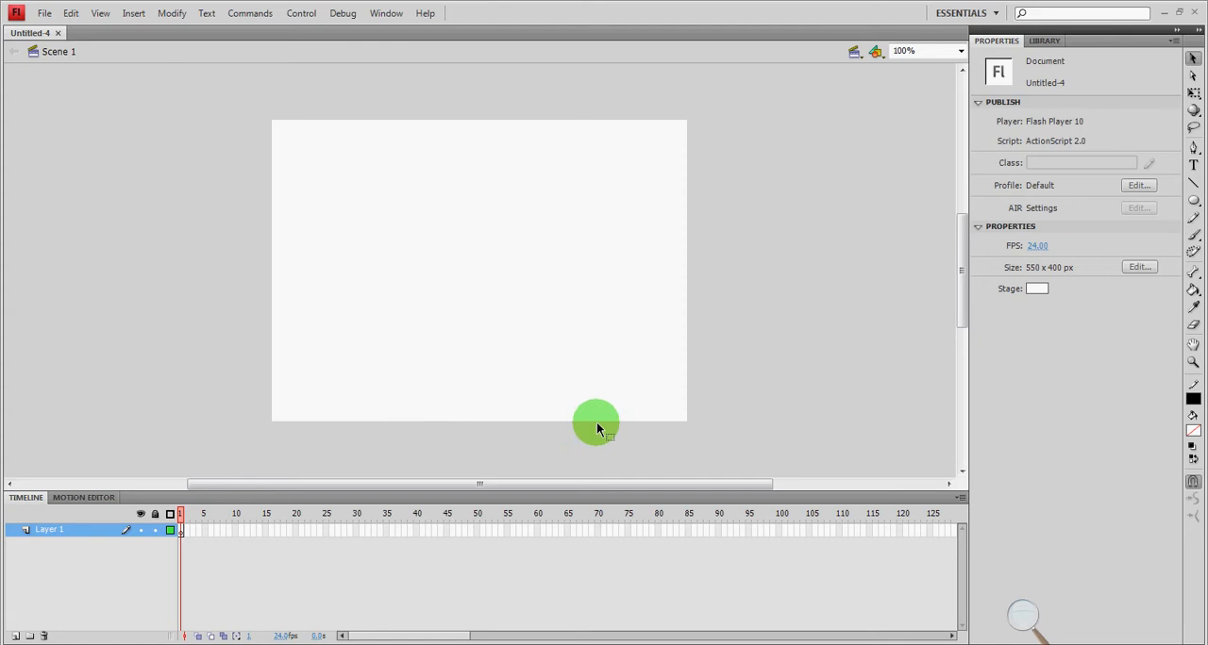
drag(594, 422, 694, 419)
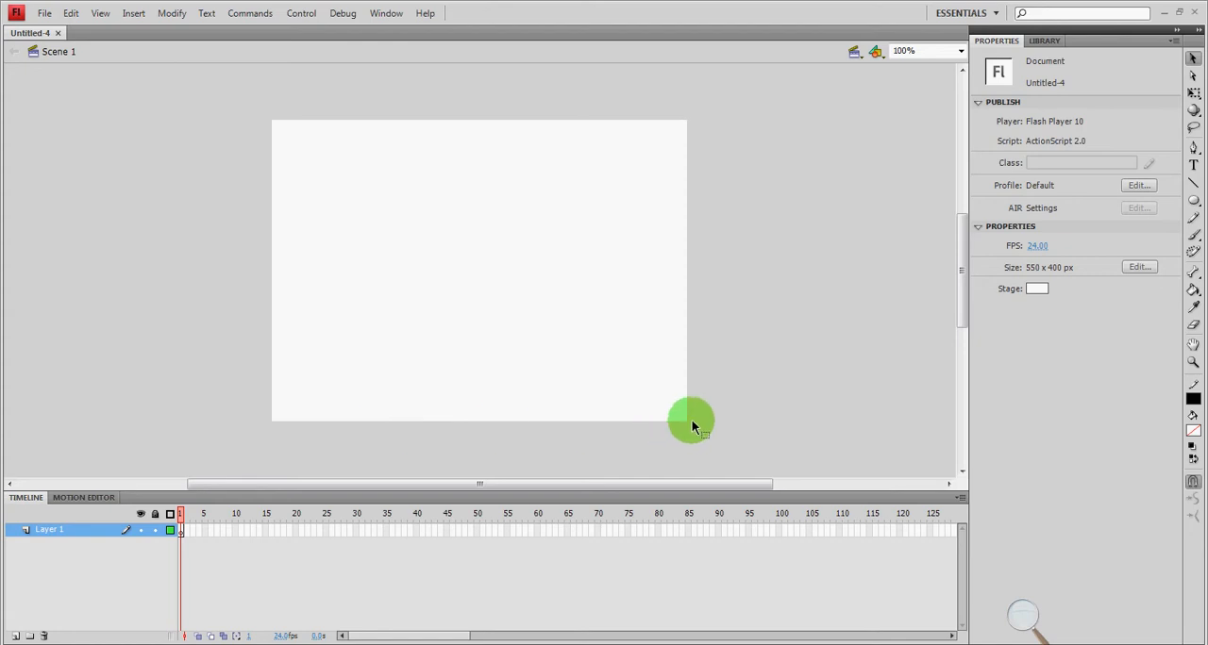
drag(690, 419, 607, 275)
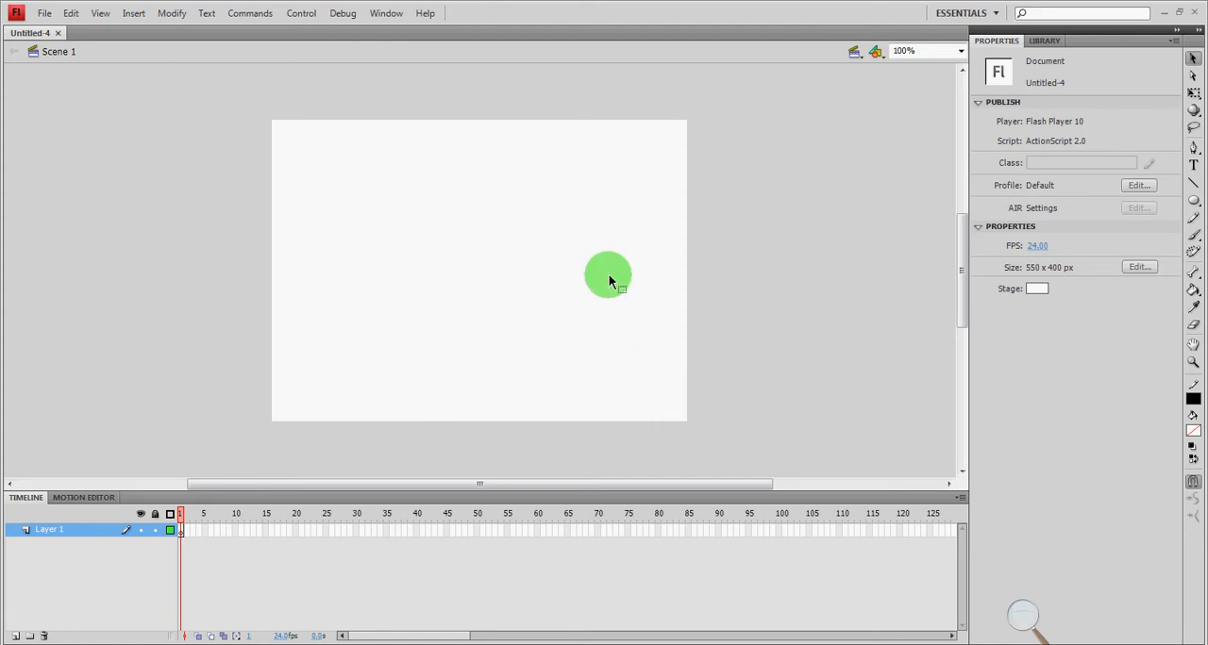
drag(608, 275, 441, 261)
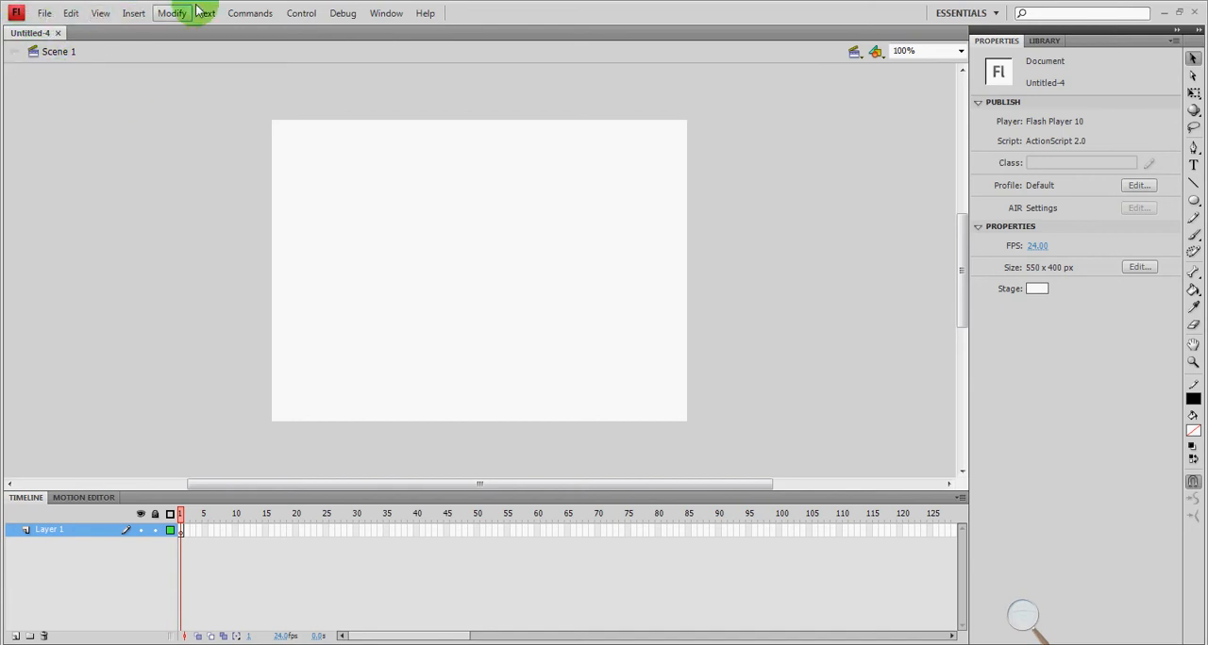
mouse_move(1104, 155)
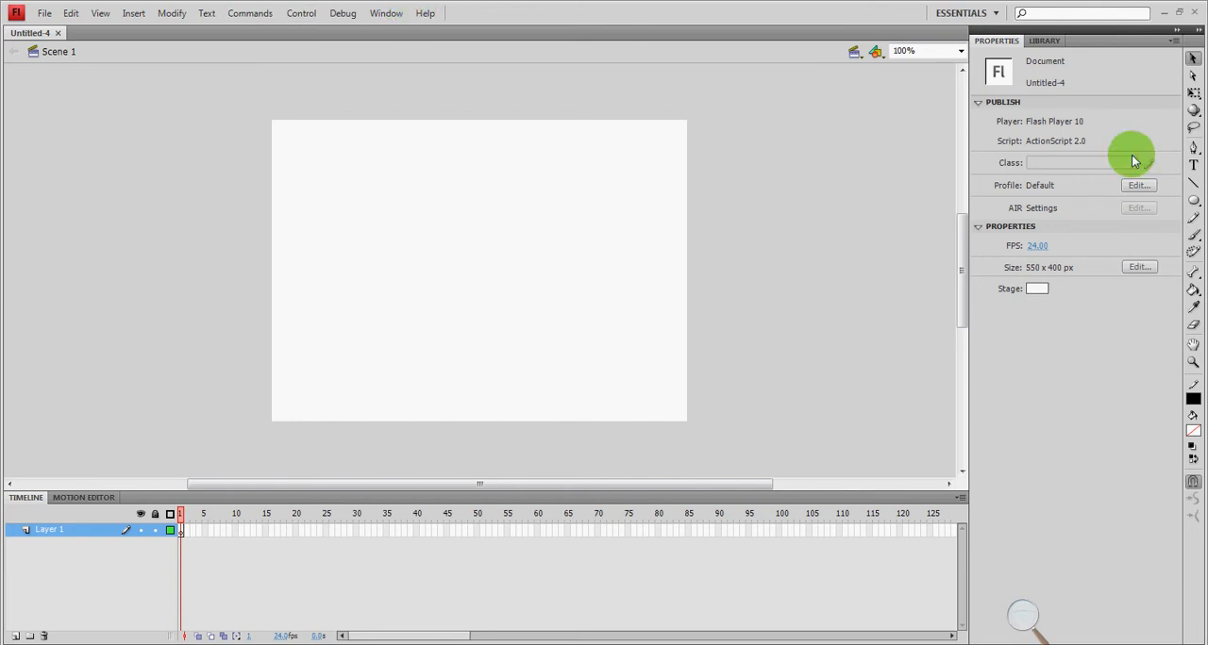
mouse_move(1007, 147)
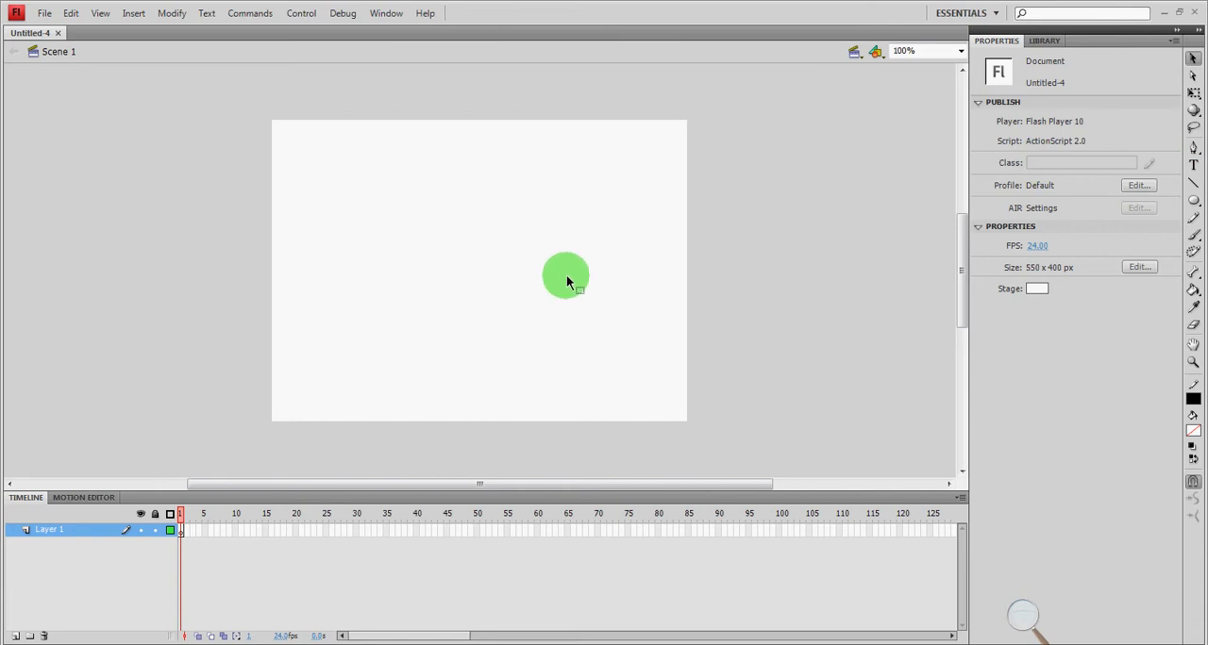
drag(566, 275, 853, 211)
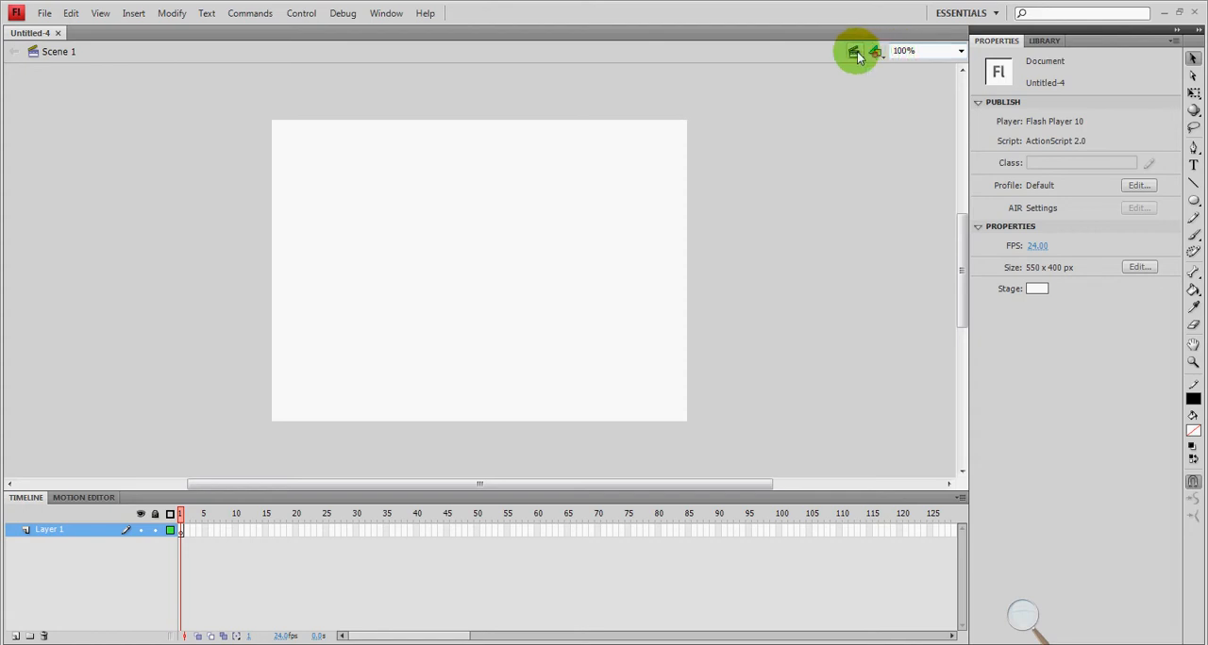
mouse_move(872, 59)
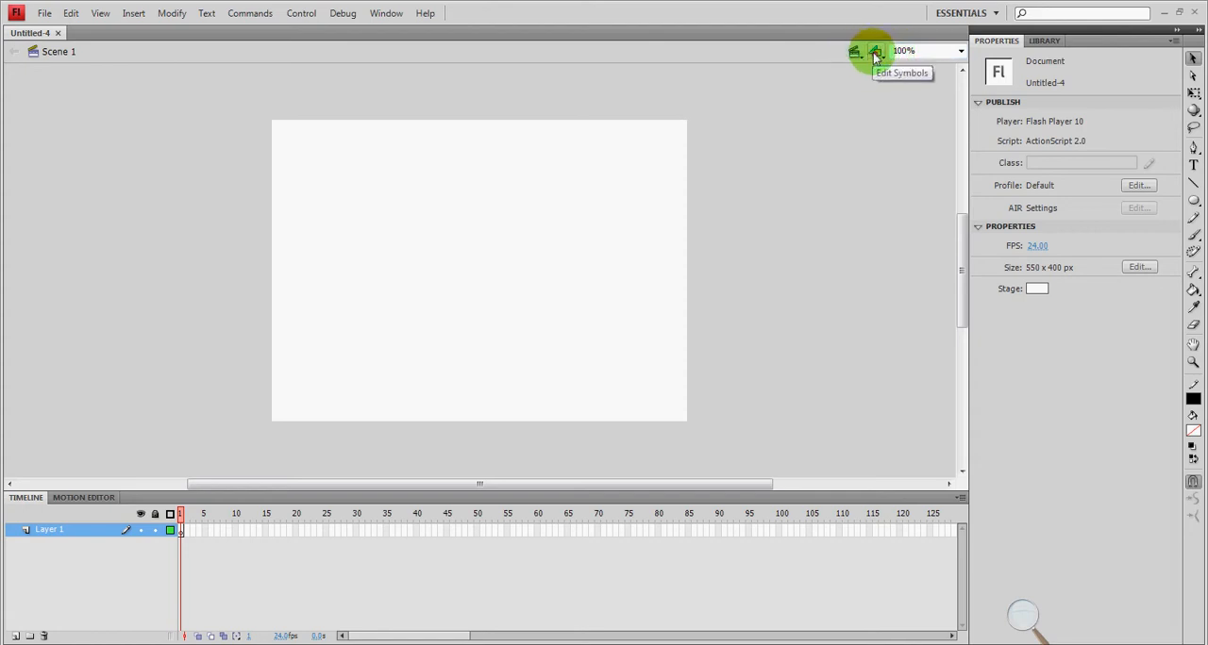
mouse_move(1036, 302)
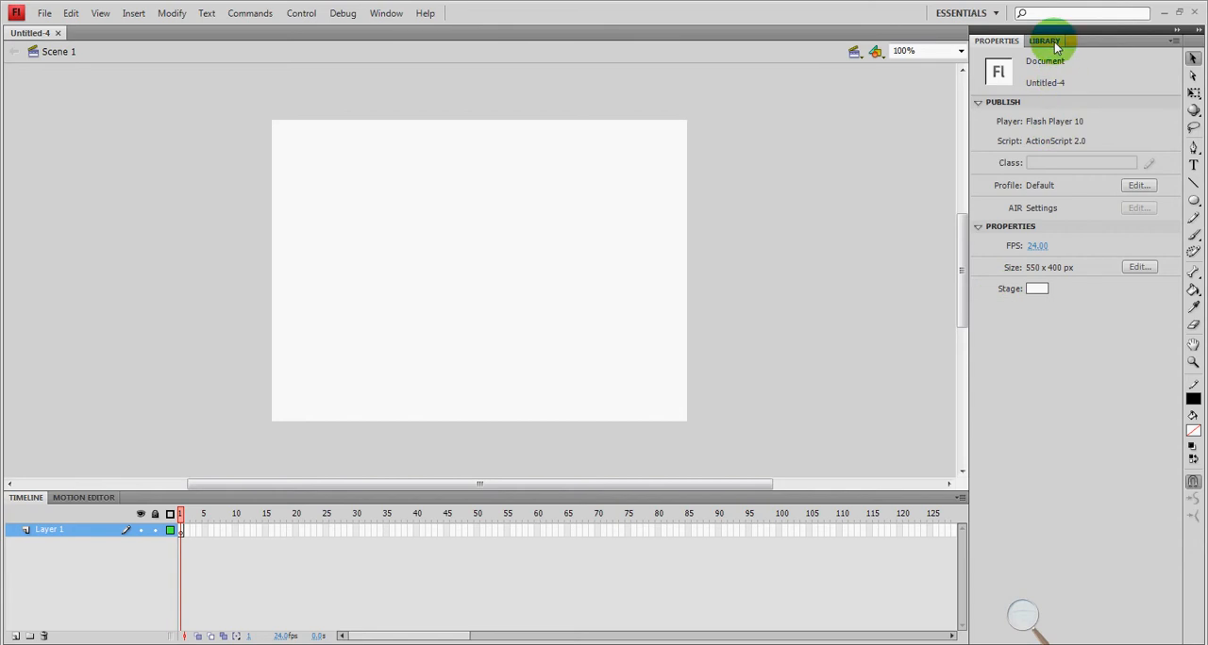
- Show the new document's empty Library panel
click(1042, 39)
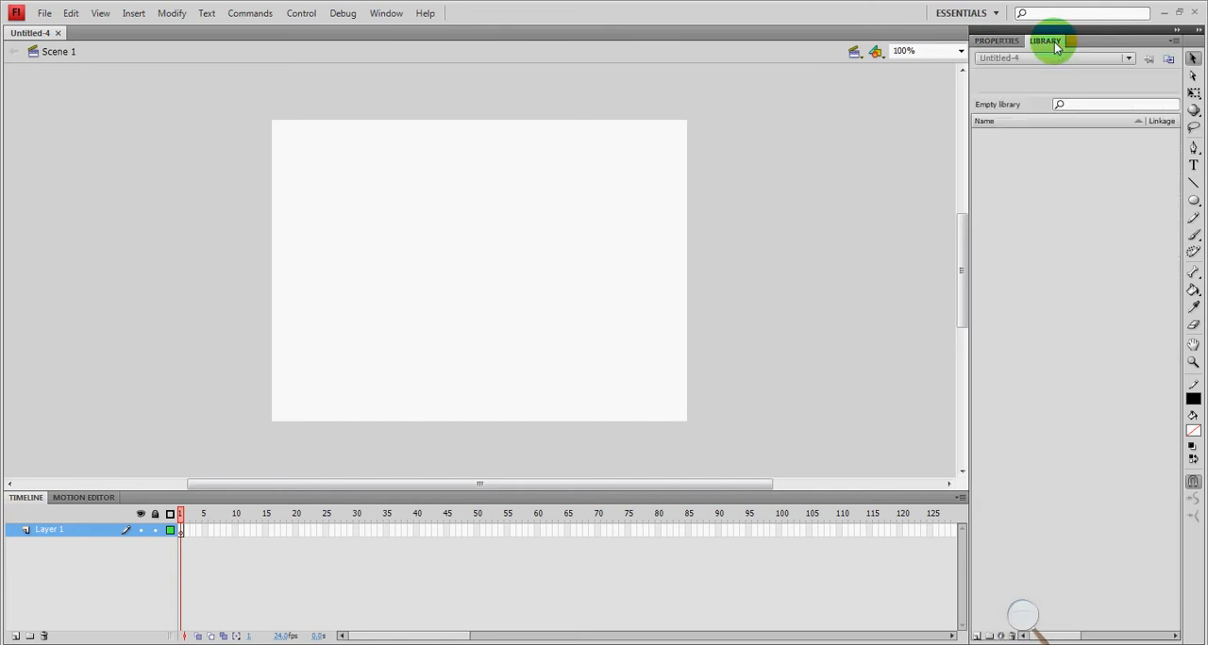
mouse_move(1071, 188)
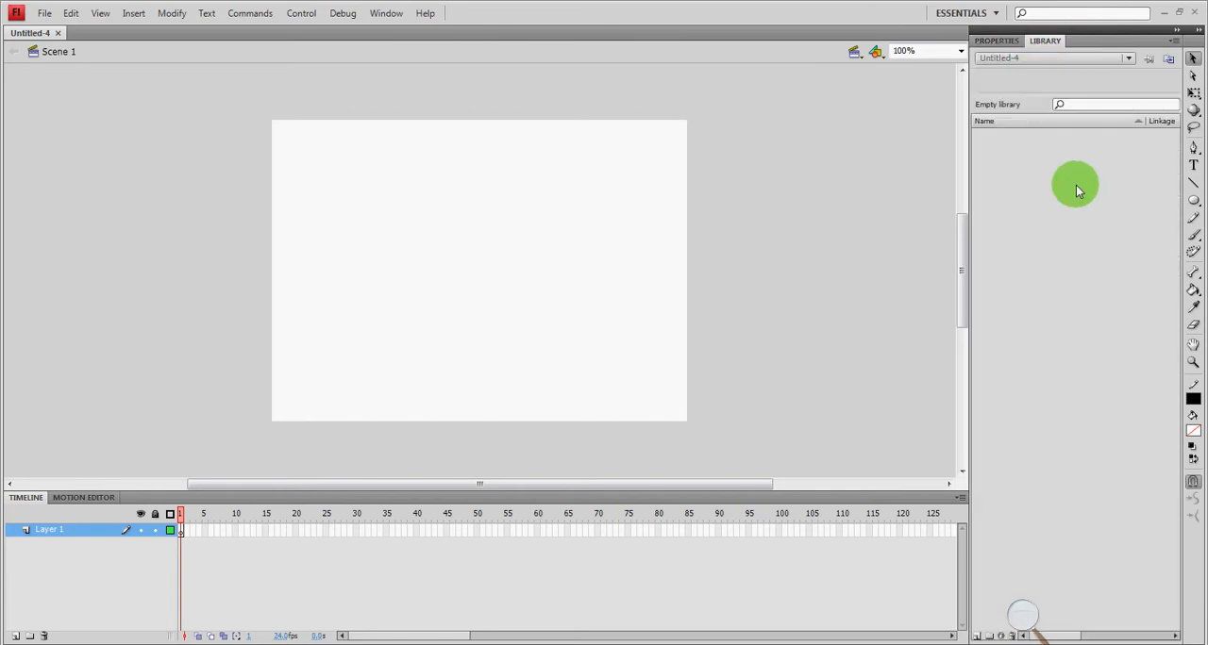
mouse_move(1017, 168)
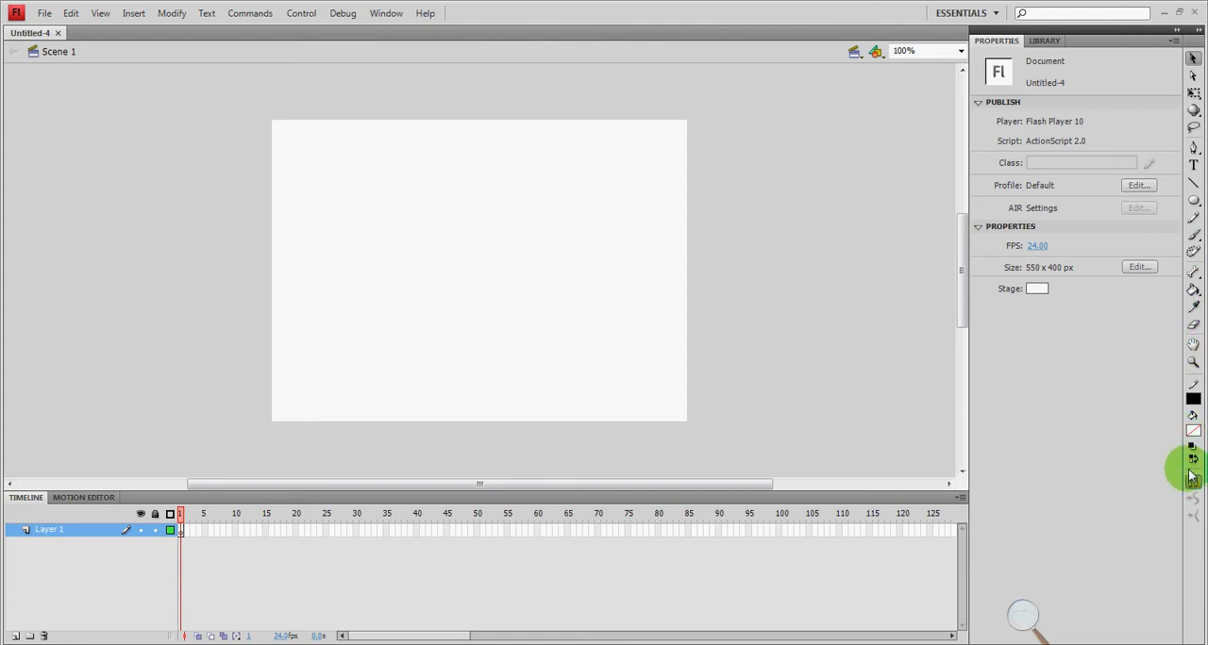
mouse_move(891, 412)
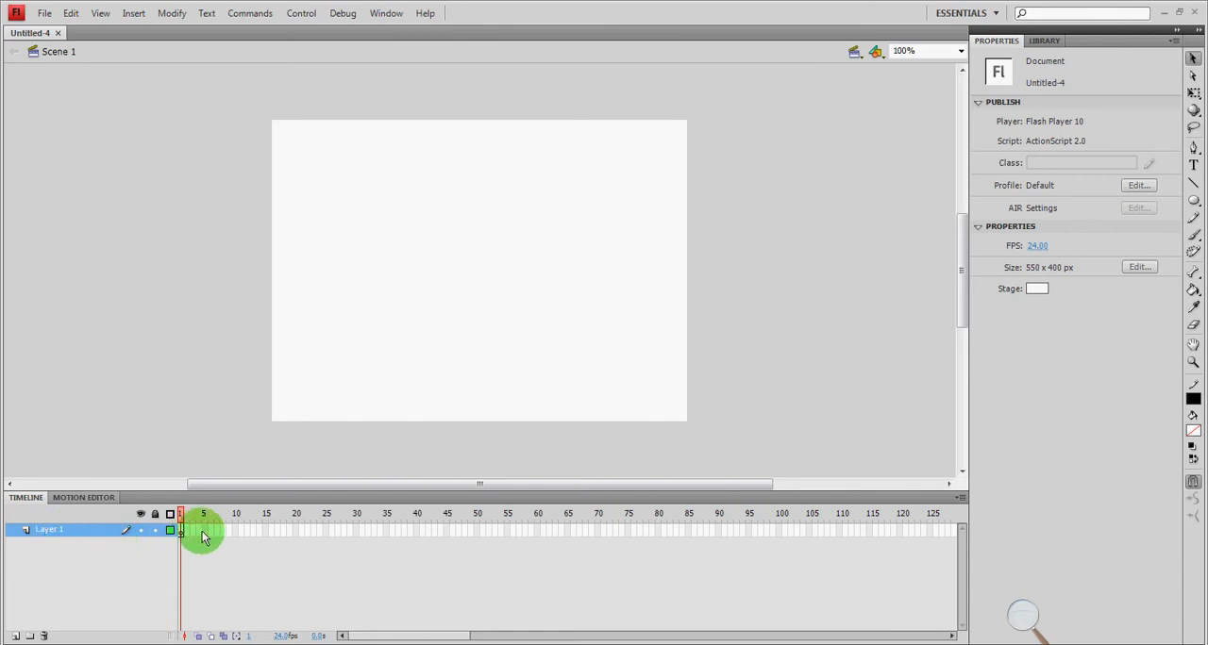
mouse_move(430, 529)
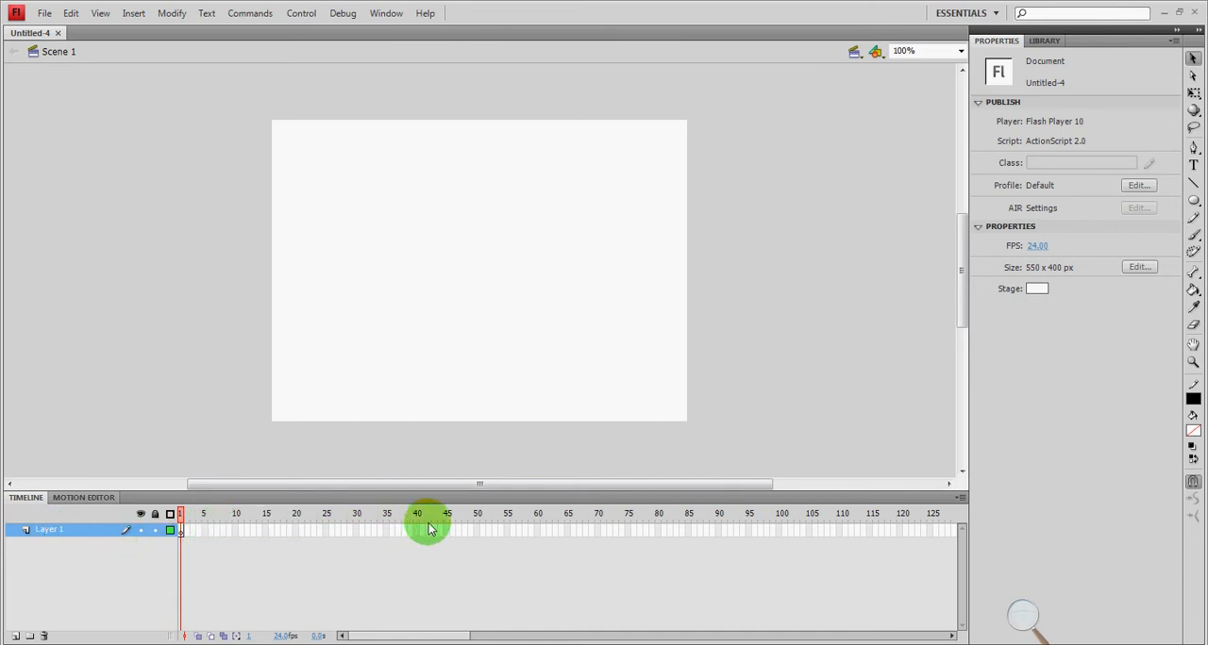
mouse_move(445, 532)
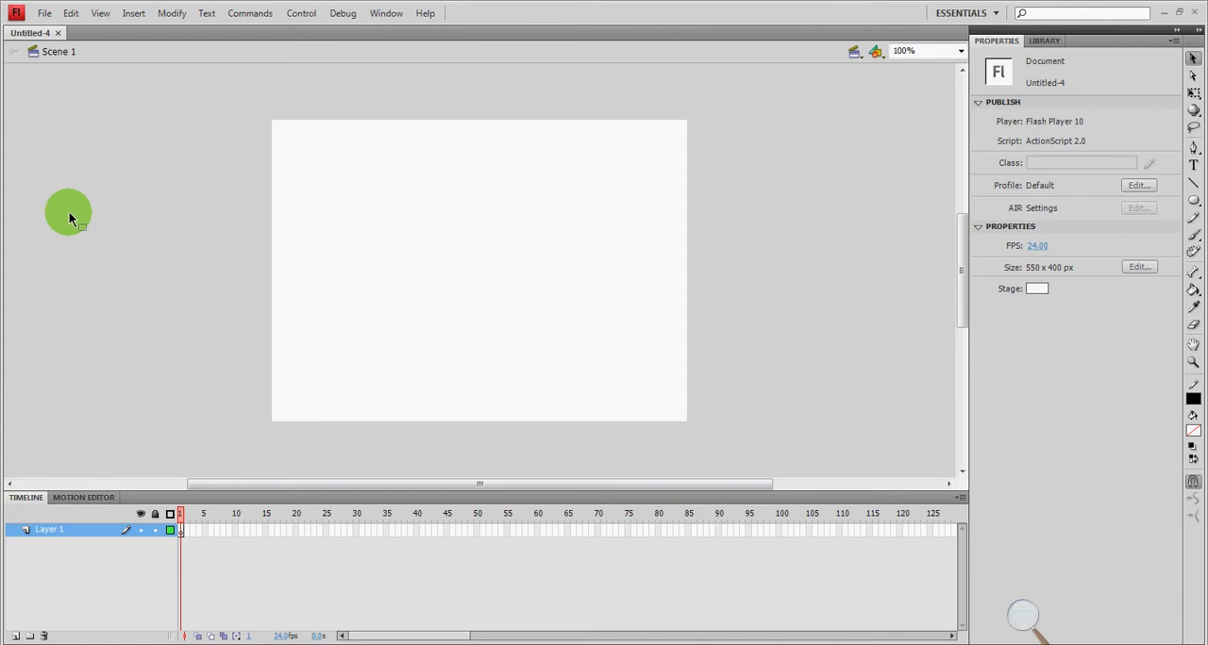
- Bring up the Insert menu with its new-symbol and tween commands
drag(68, 212, 674, 328)
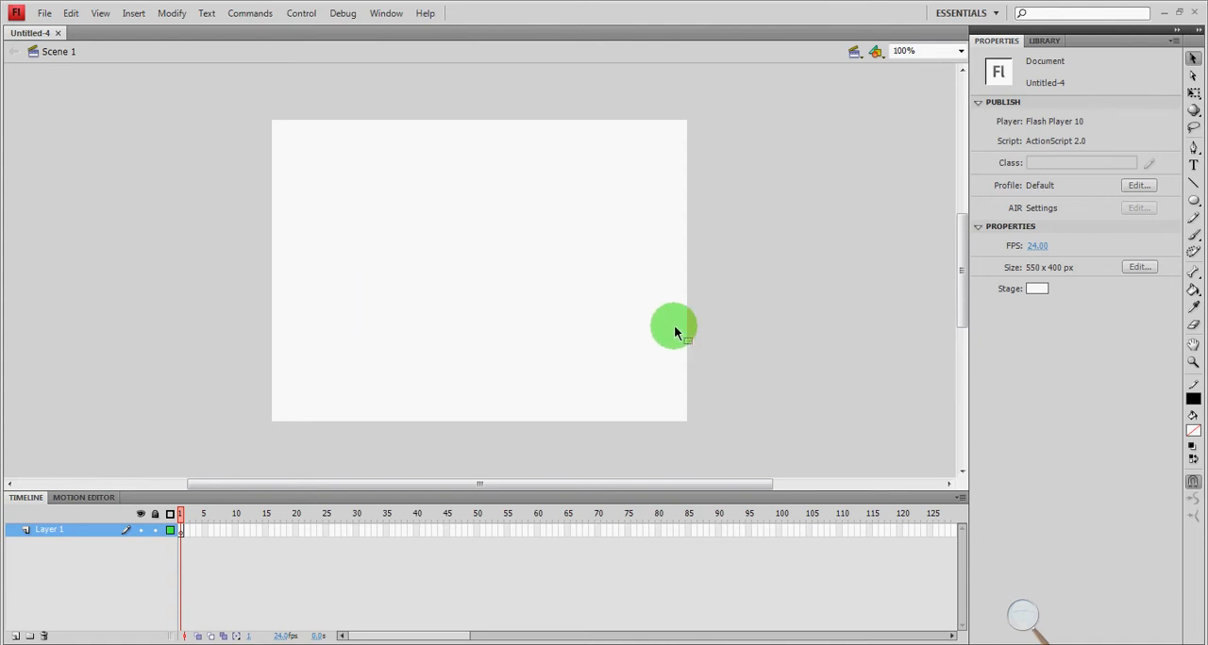
drag(672, 328, 244, 287)
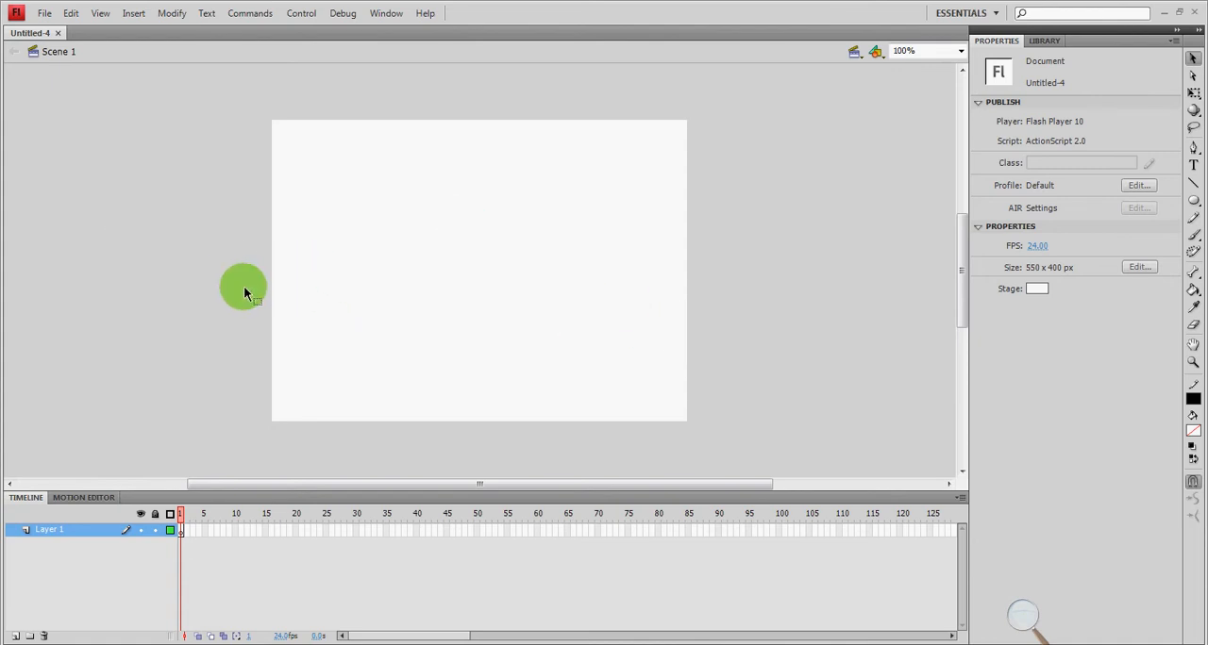
drag(243, 287, 385, 234)
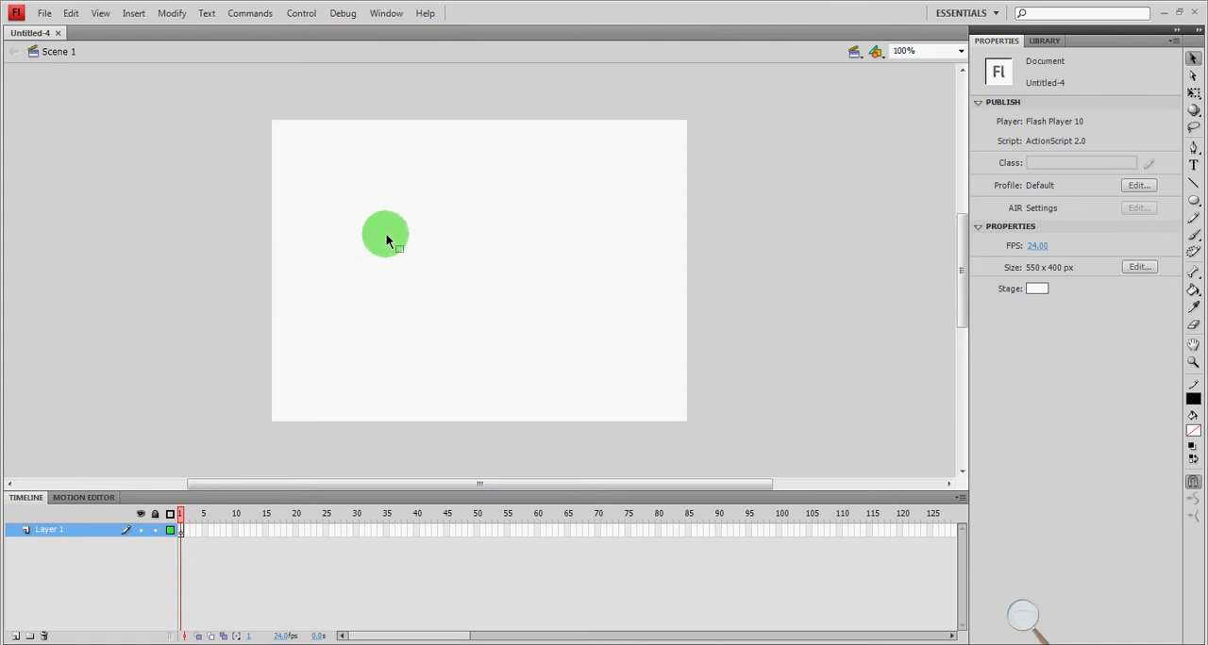
drag(385, 234, 367, 168)
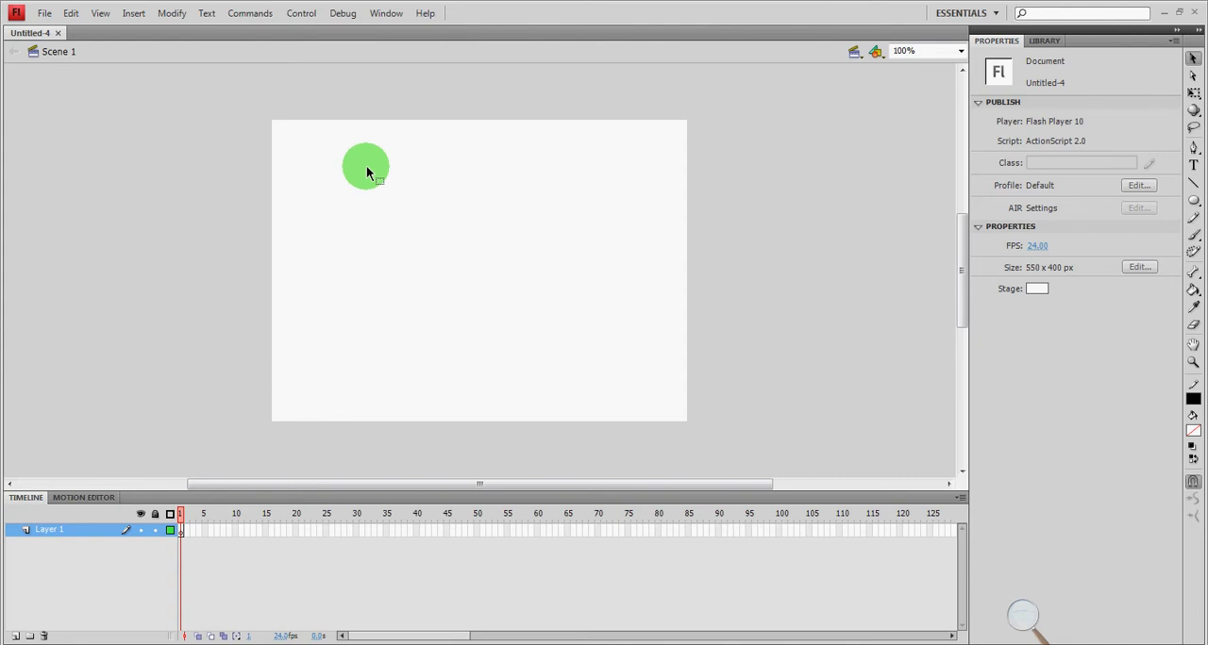
drag(366, 168, 385, 266)
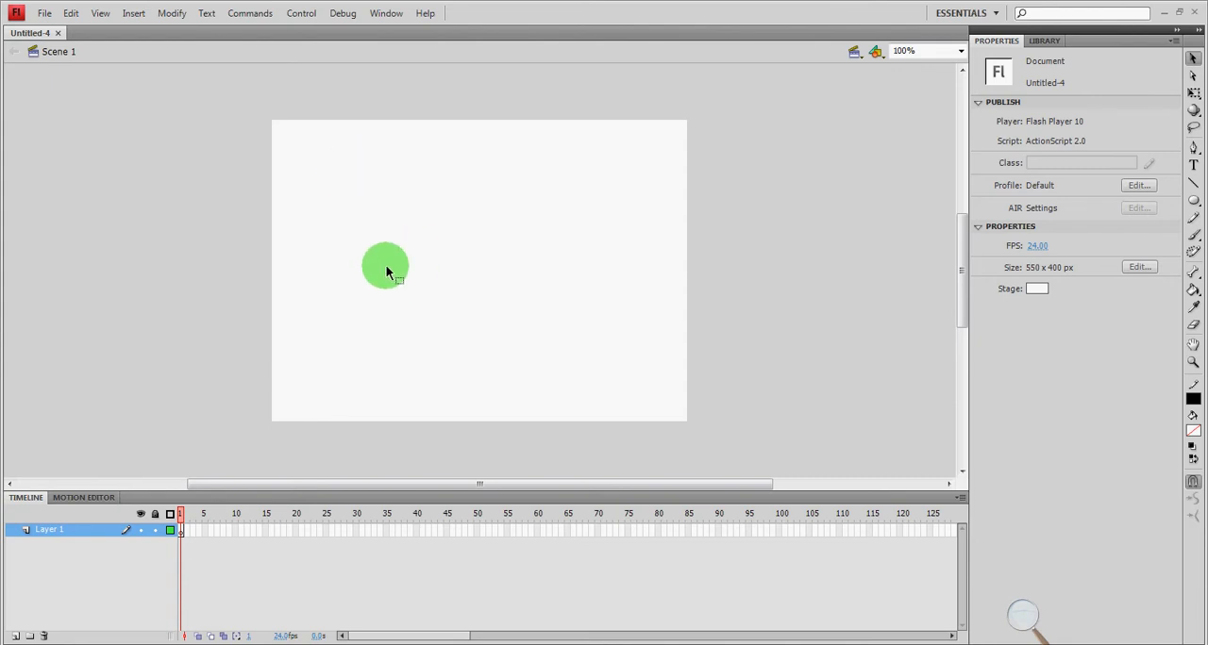
drag(385, 264, 304, 253)
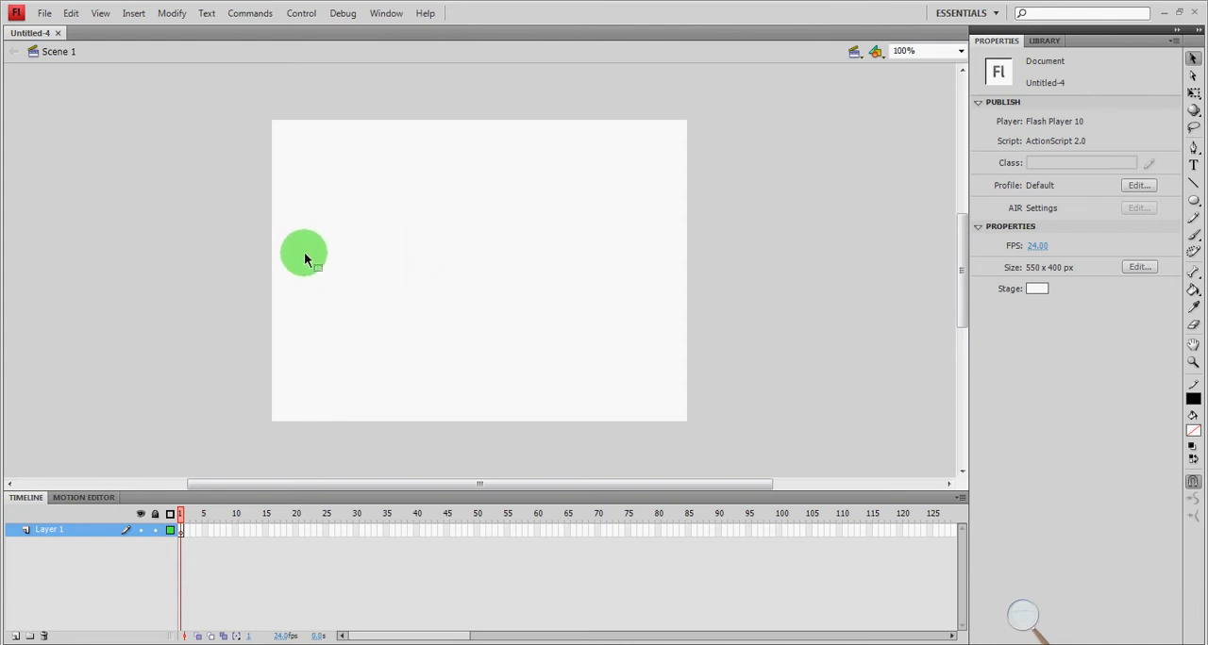
drag(304, 253, 234, 188)
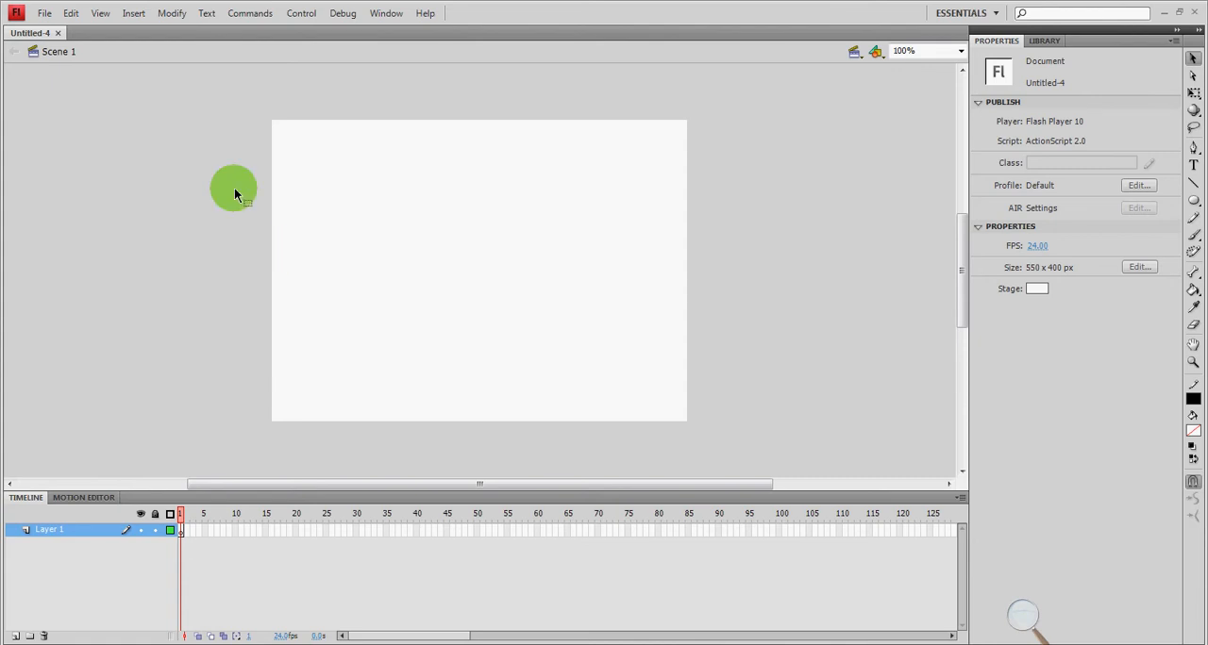
click(139, 12)
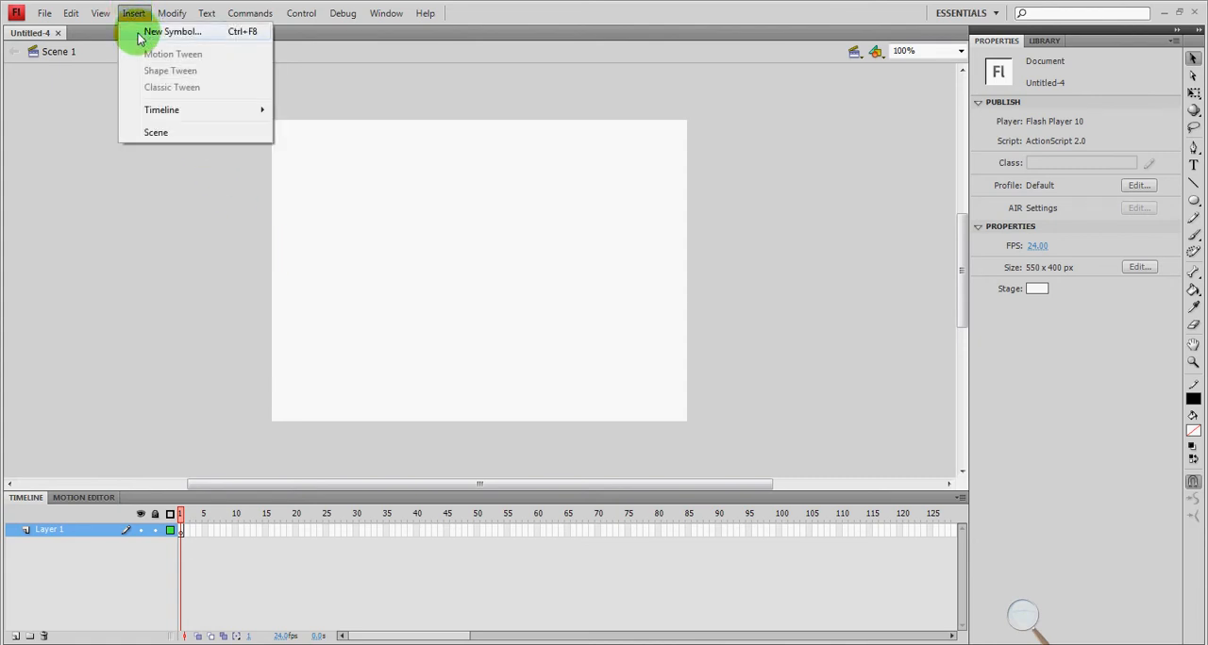
- Create a new Graphic symbol named RED BALL and enter its editing space
click(177, 36)
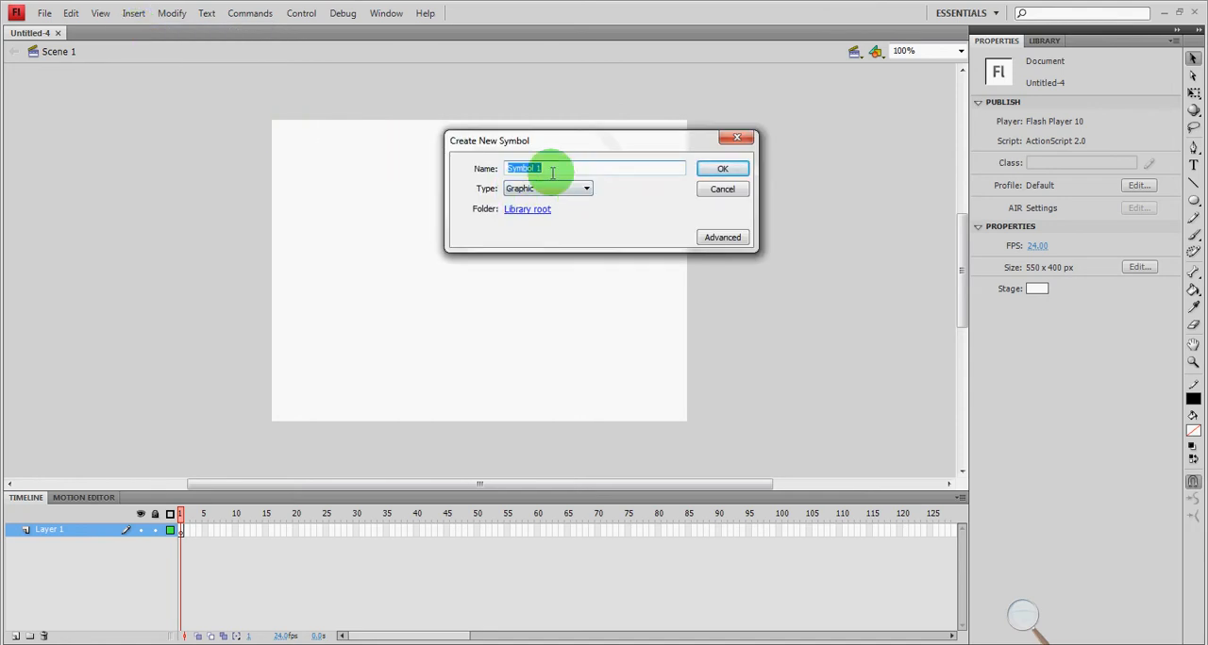
key(Delete)
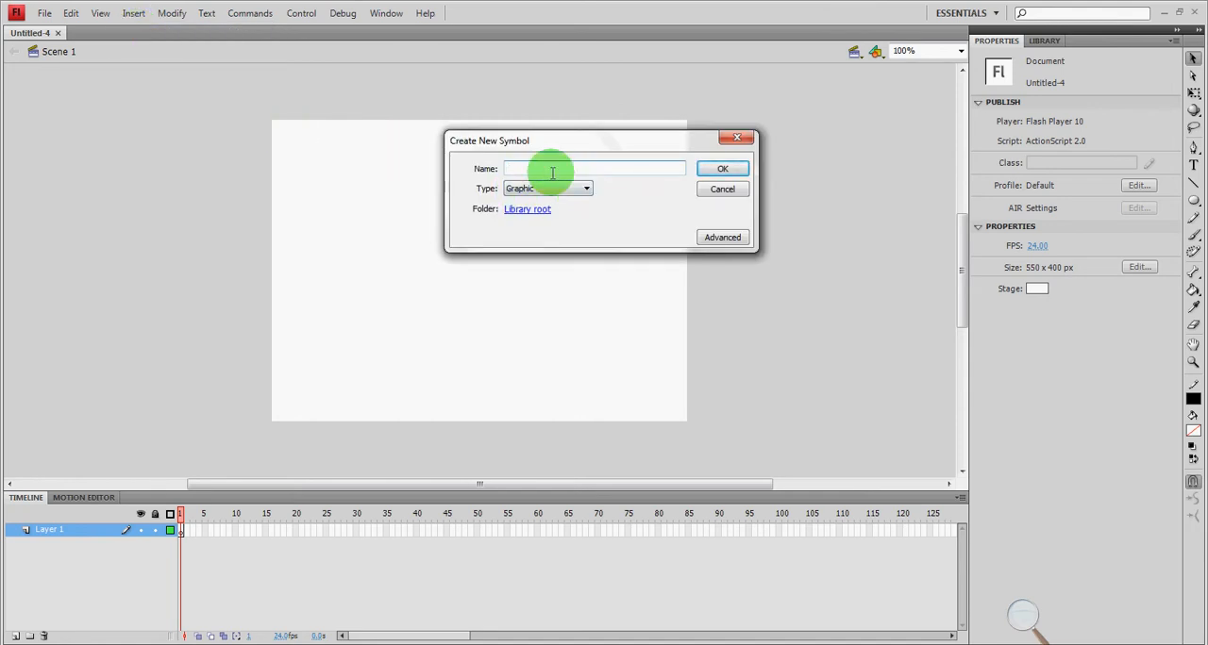
text(RED)
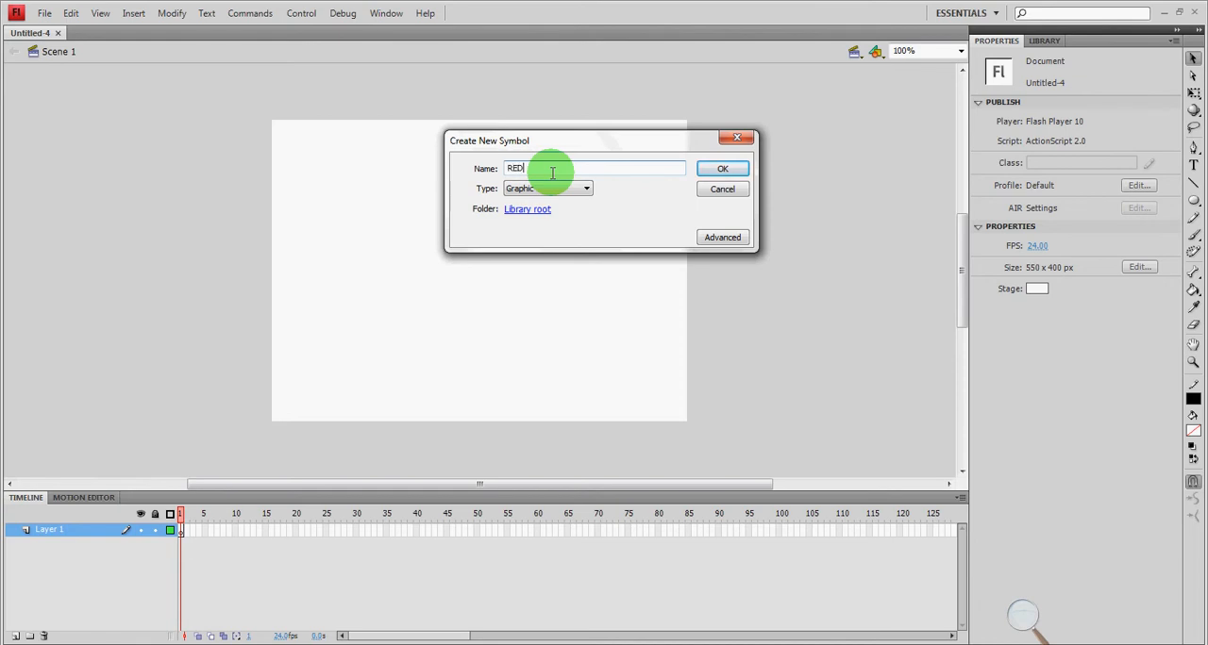
text(BALL)
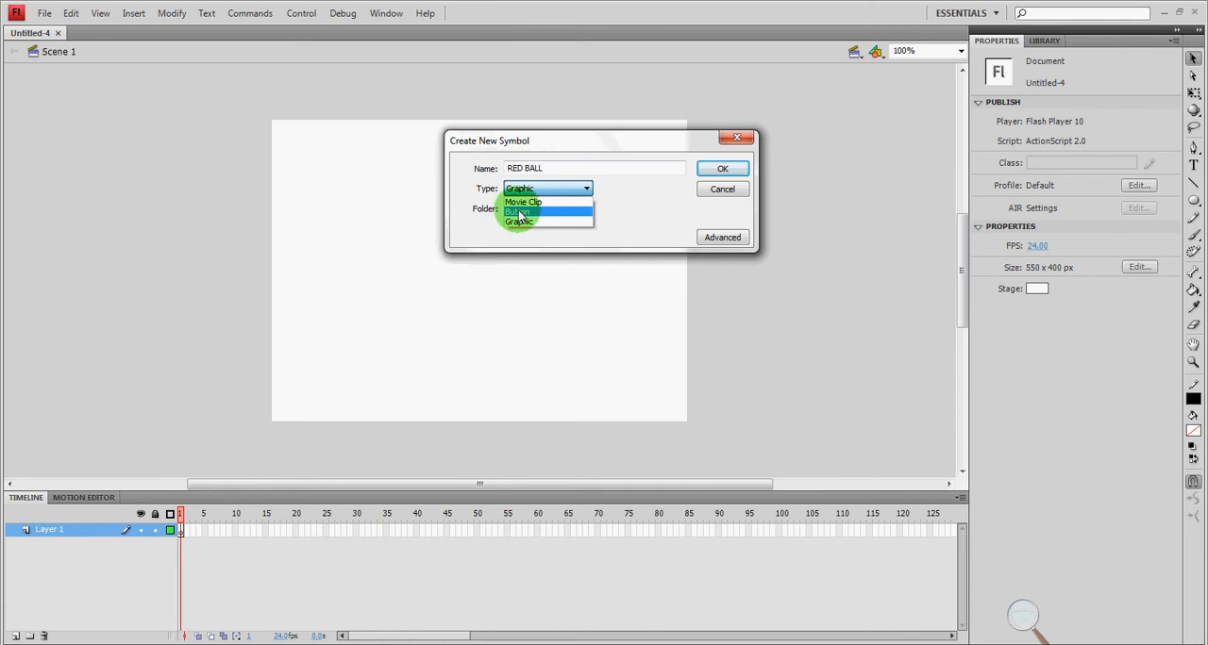
click(519, 223)
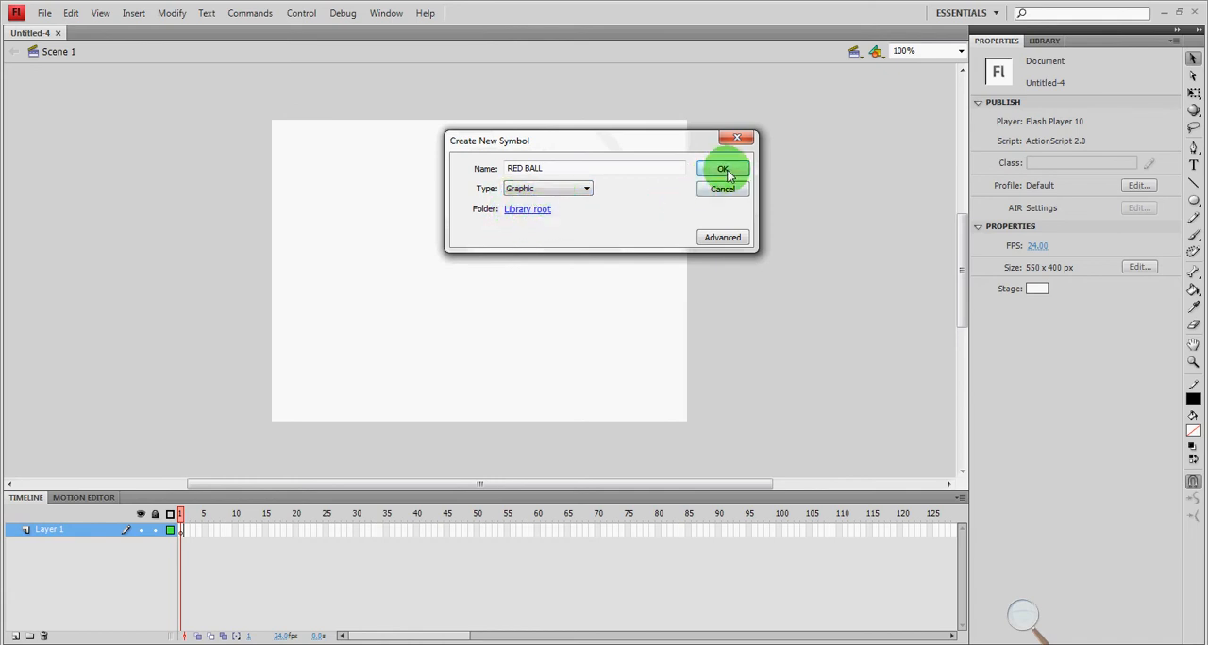
click(725, 169)
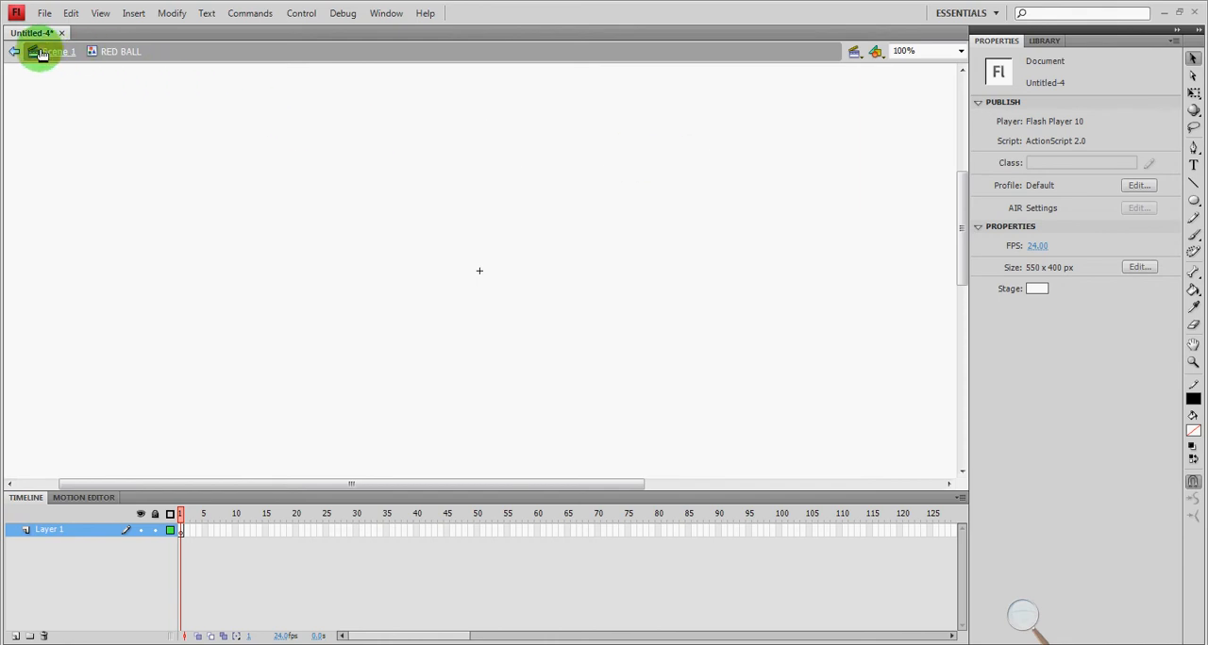
- Select the Oval Tool from the shape tools flyout inside the RED BALL symbol
click(57, 56)
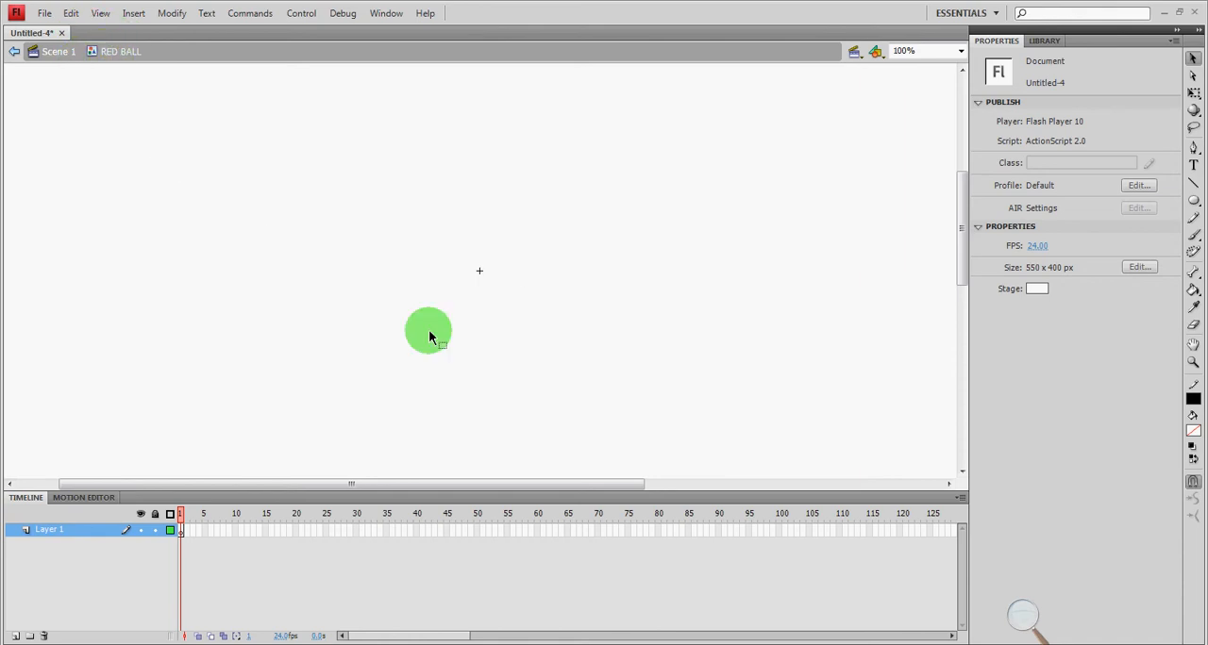
drag(428, 332, 462, 217)
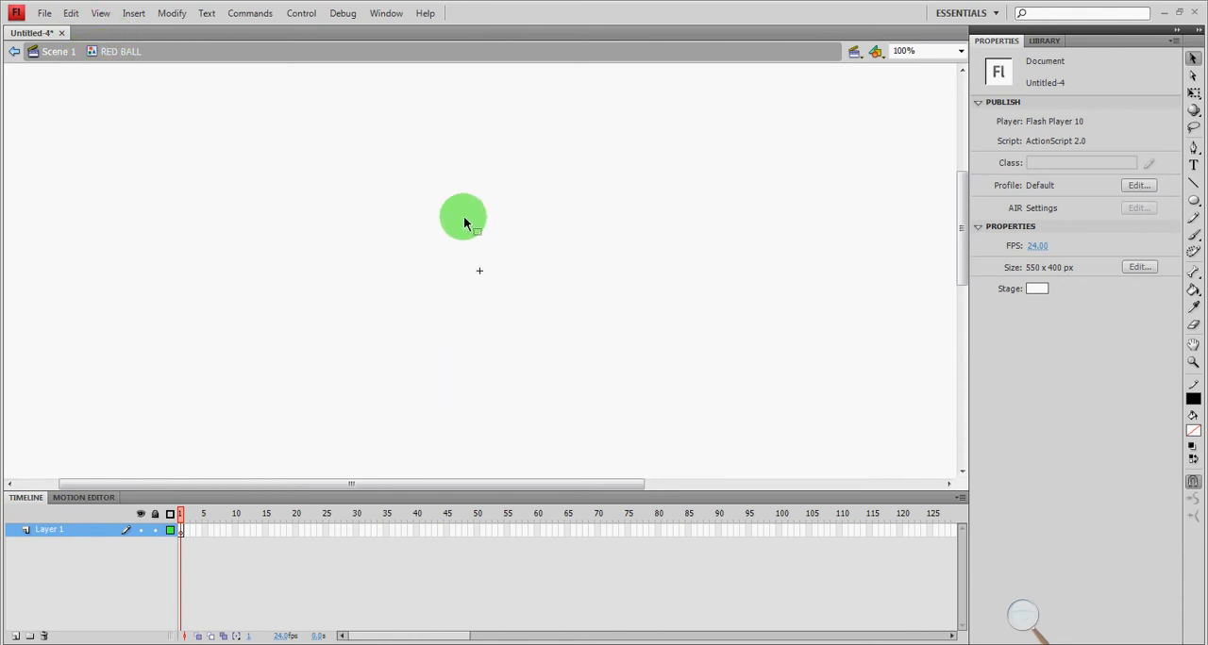
drag(462, 217, 434, 236)
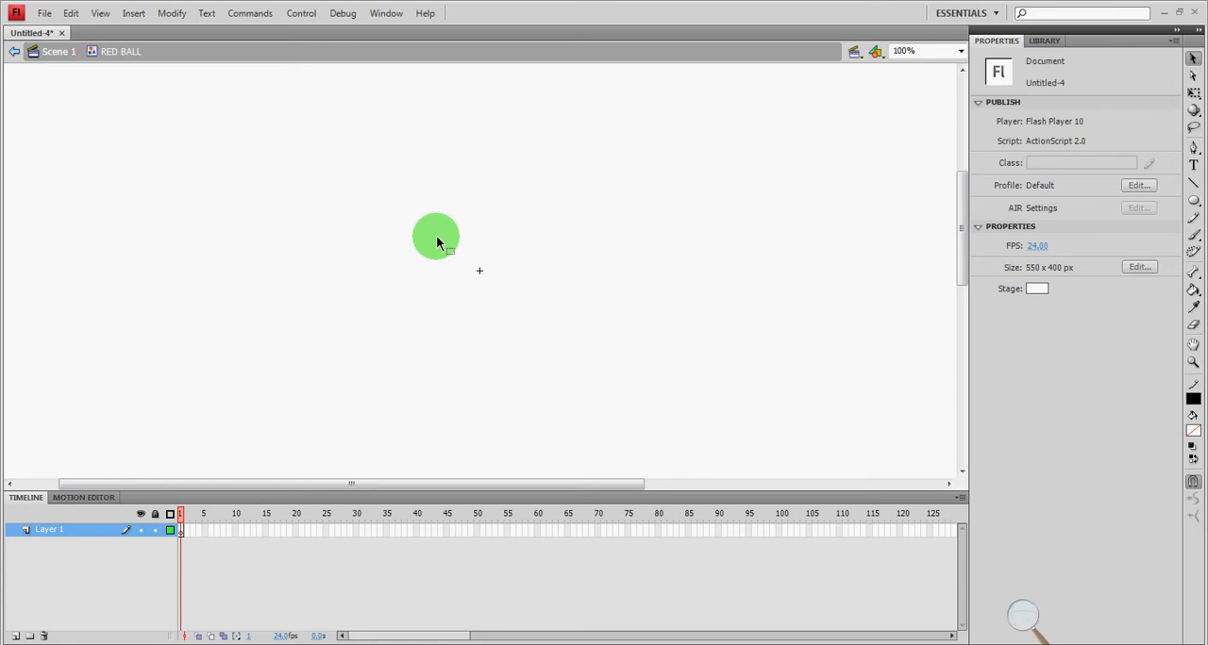
drag(437, 234, 517, 314)
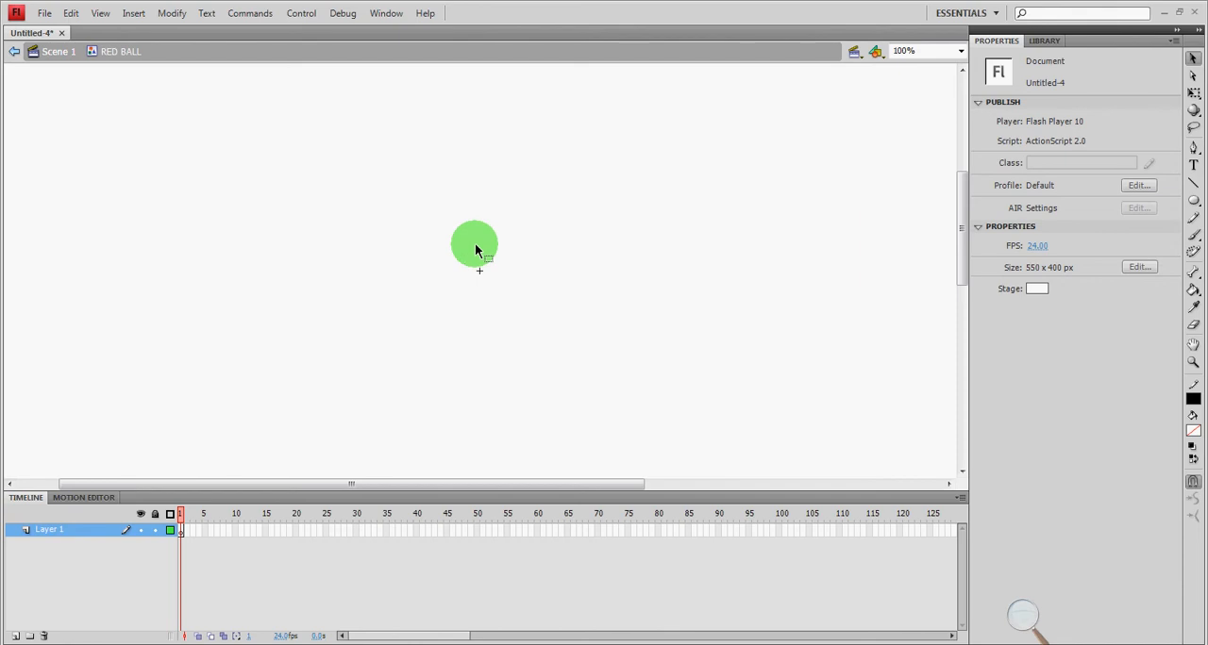
drag(476, 249, 449, 253)
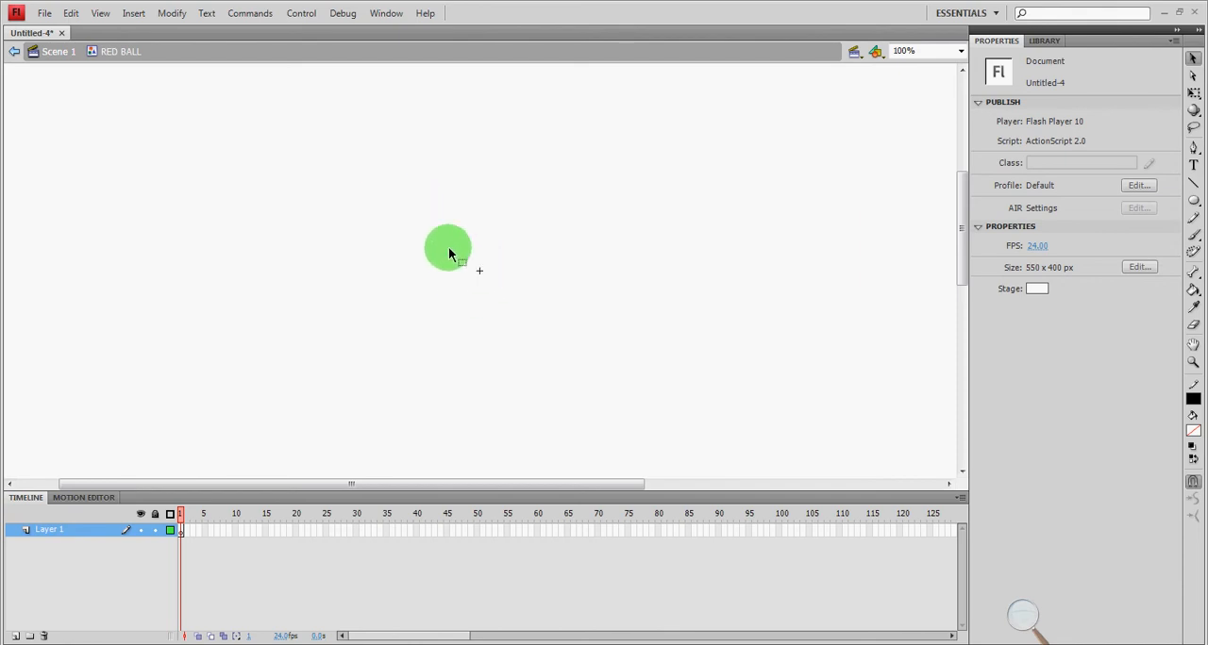
drag(449, 249, 487, 249)
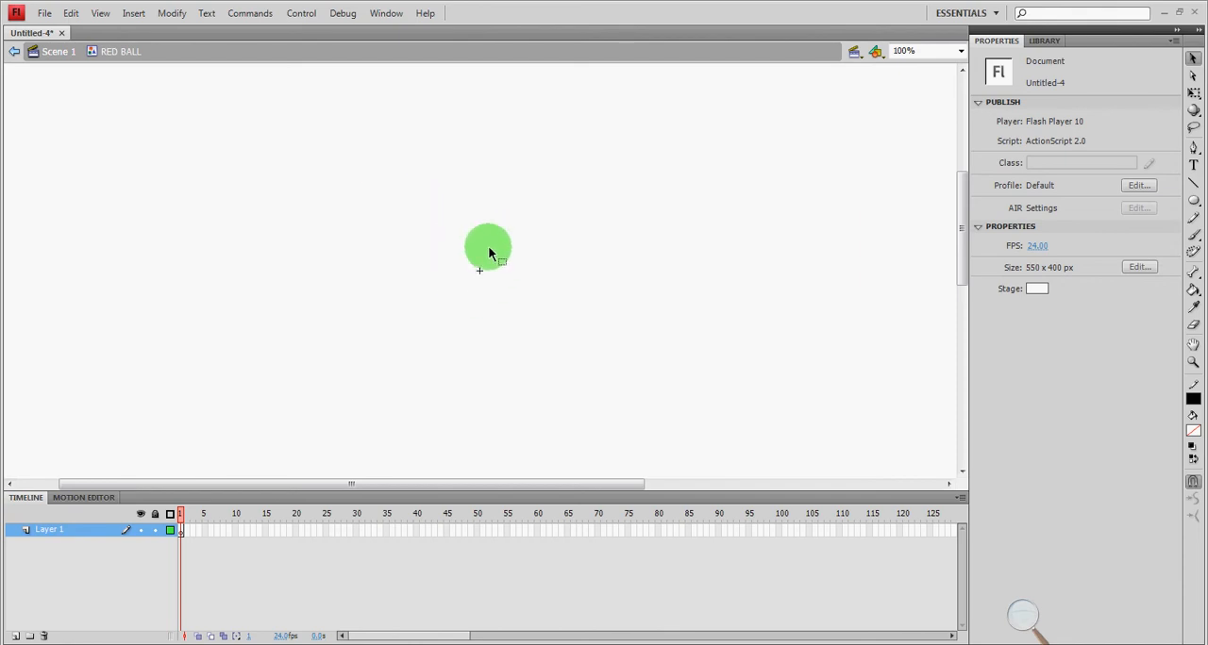
drag(487, 249, 449, 268)
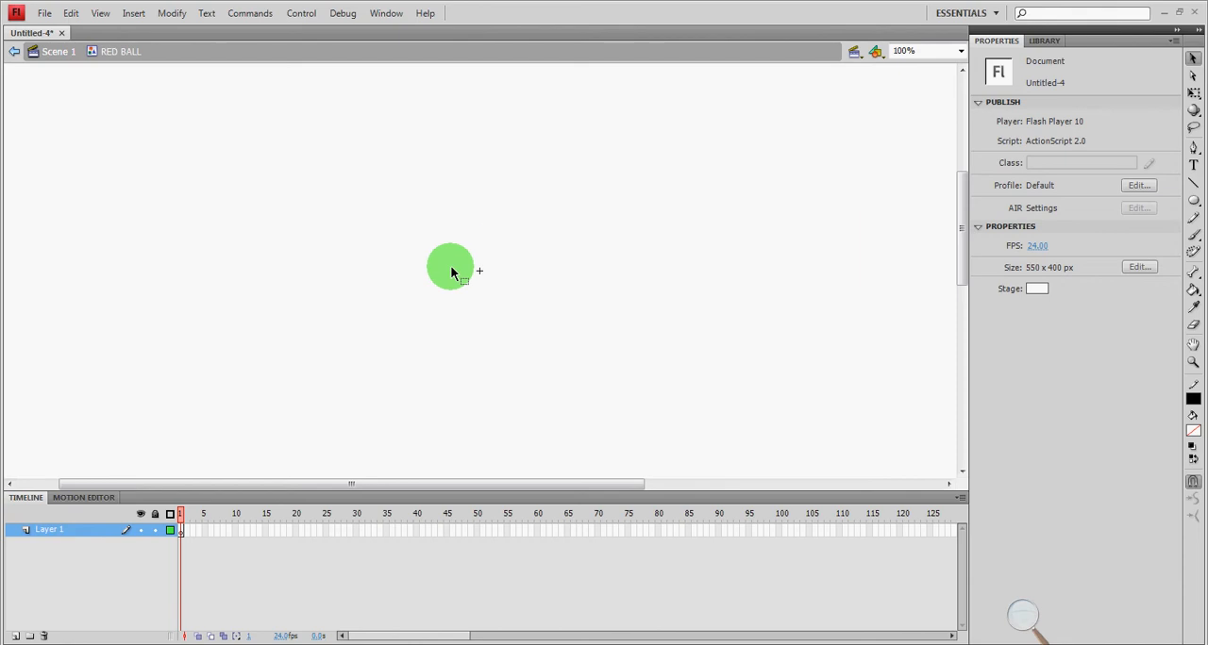
drag(451, 268, 480, 268)
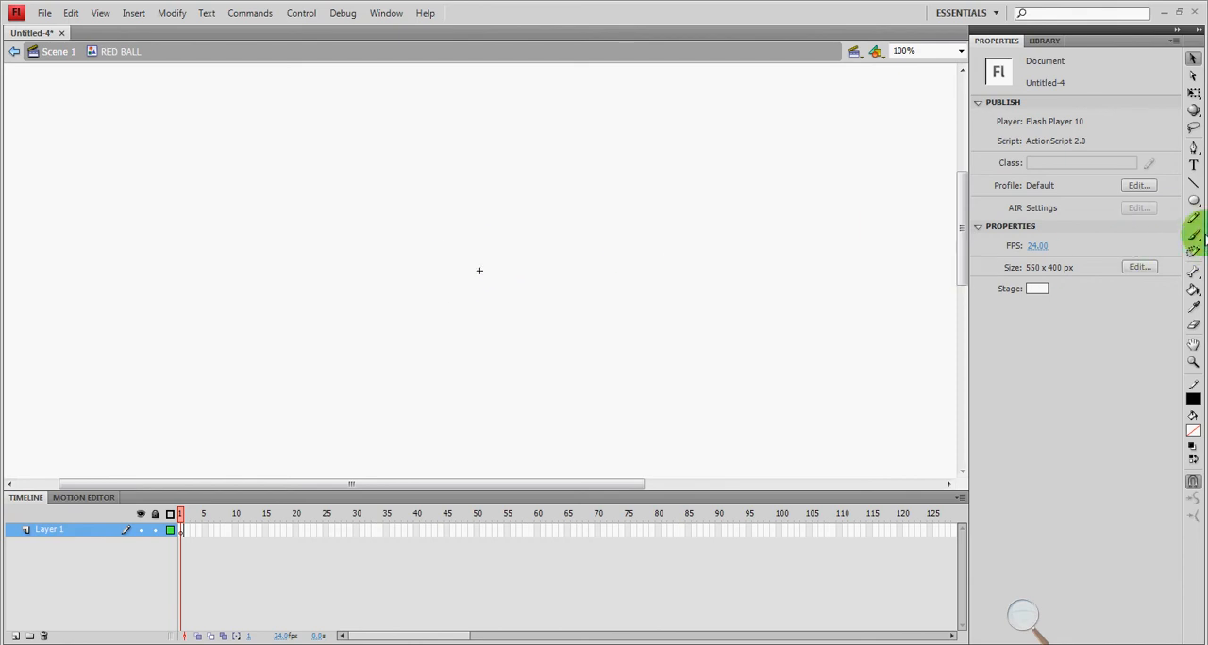
click(1195, 205)
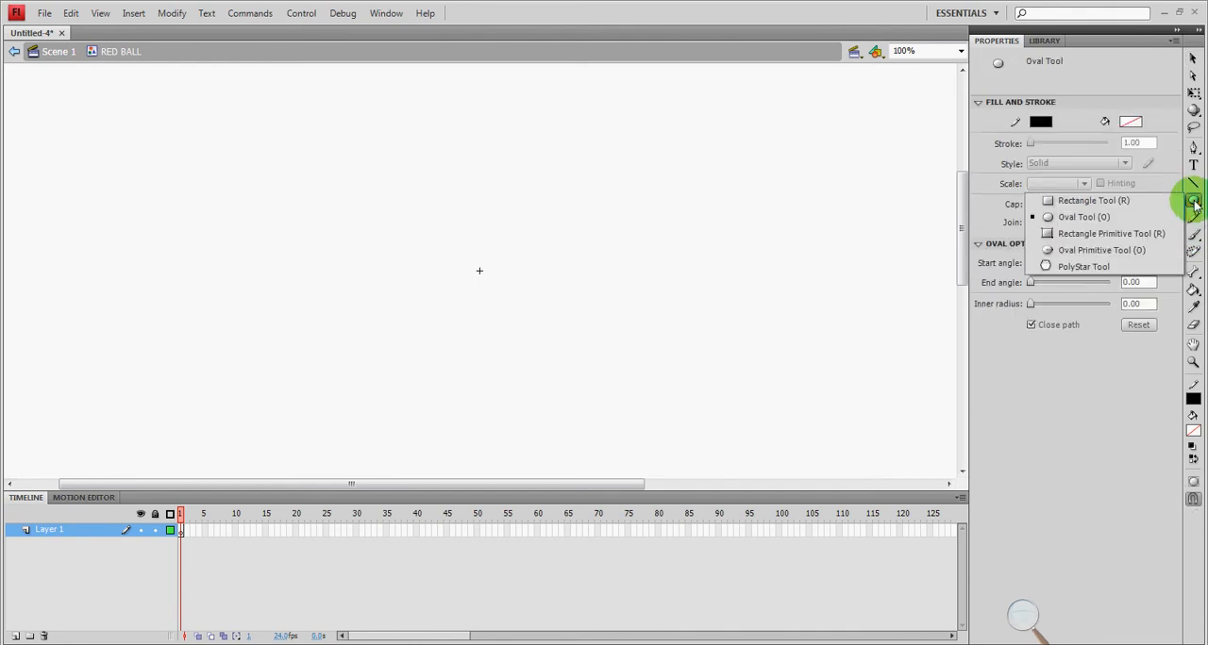
click(1093, 200)
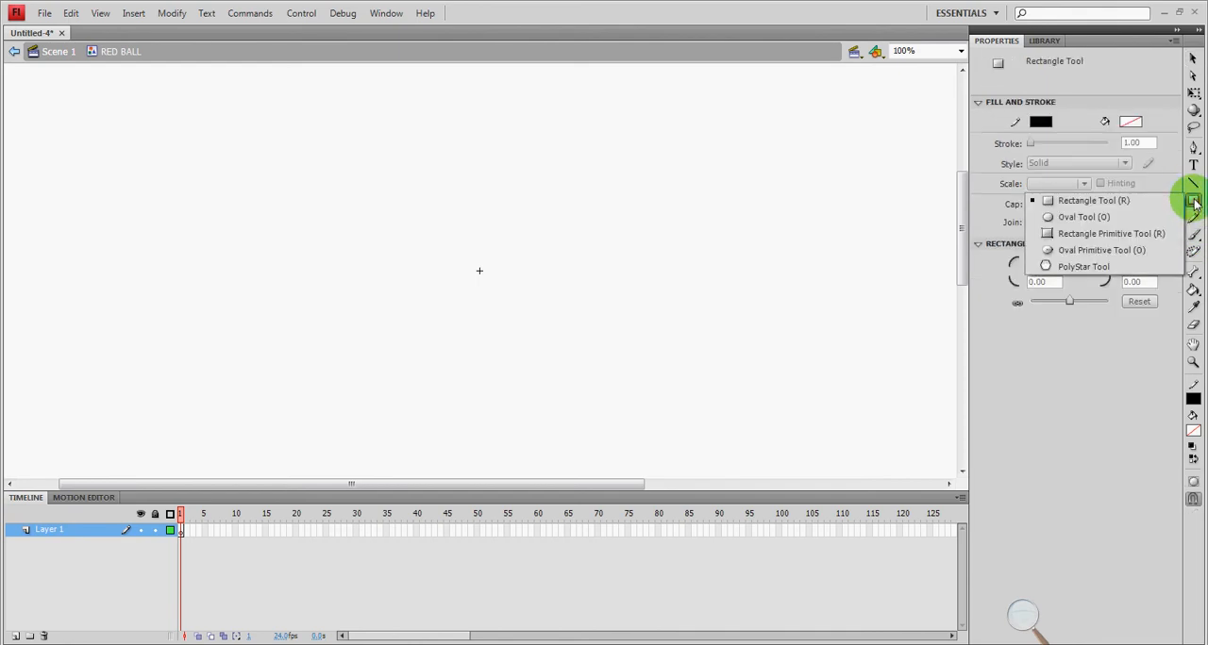
click(1068, 217)
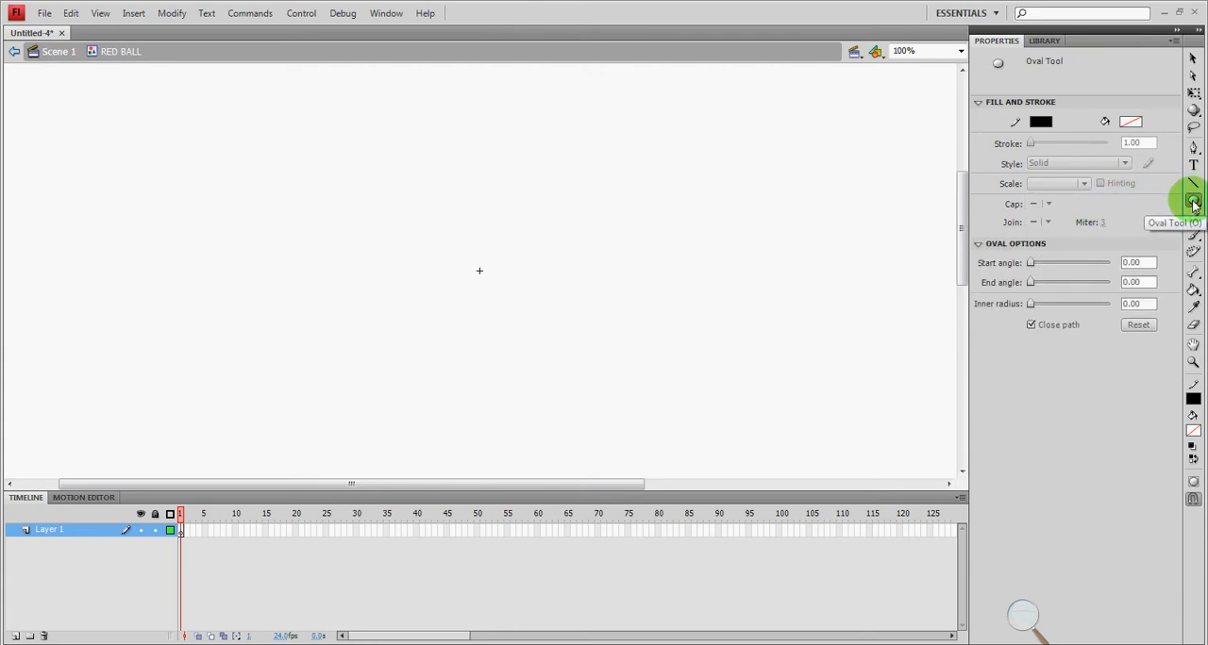
mouse_move(1150, 196)
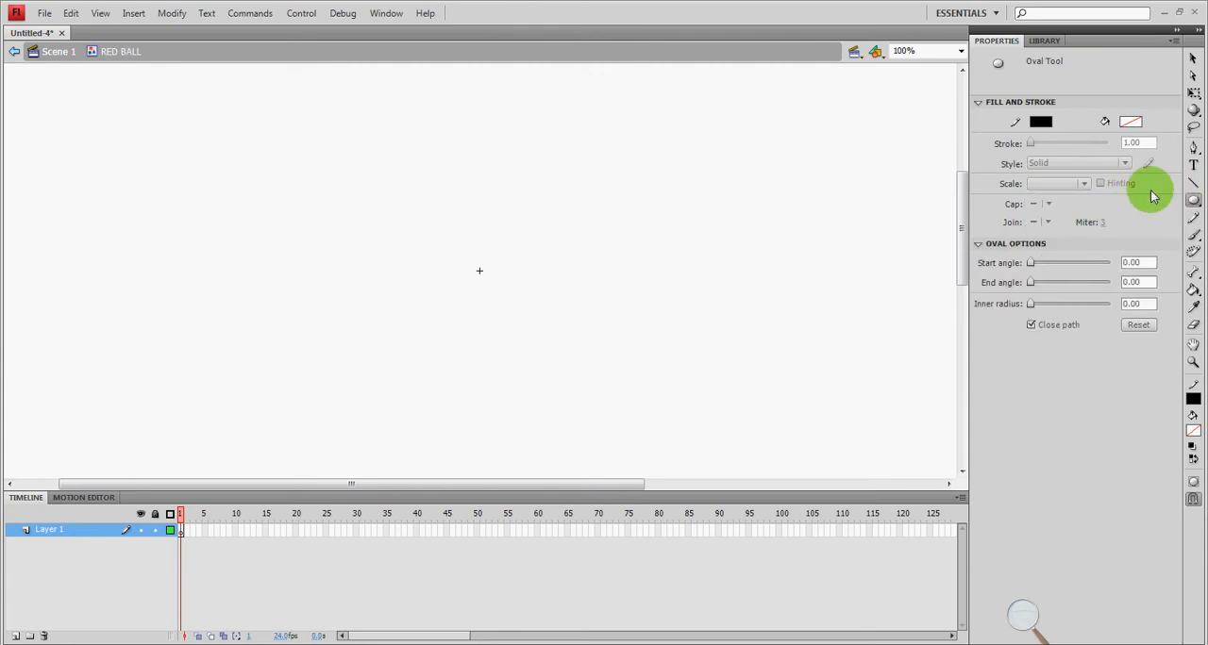
mouse_move(1062, 121)
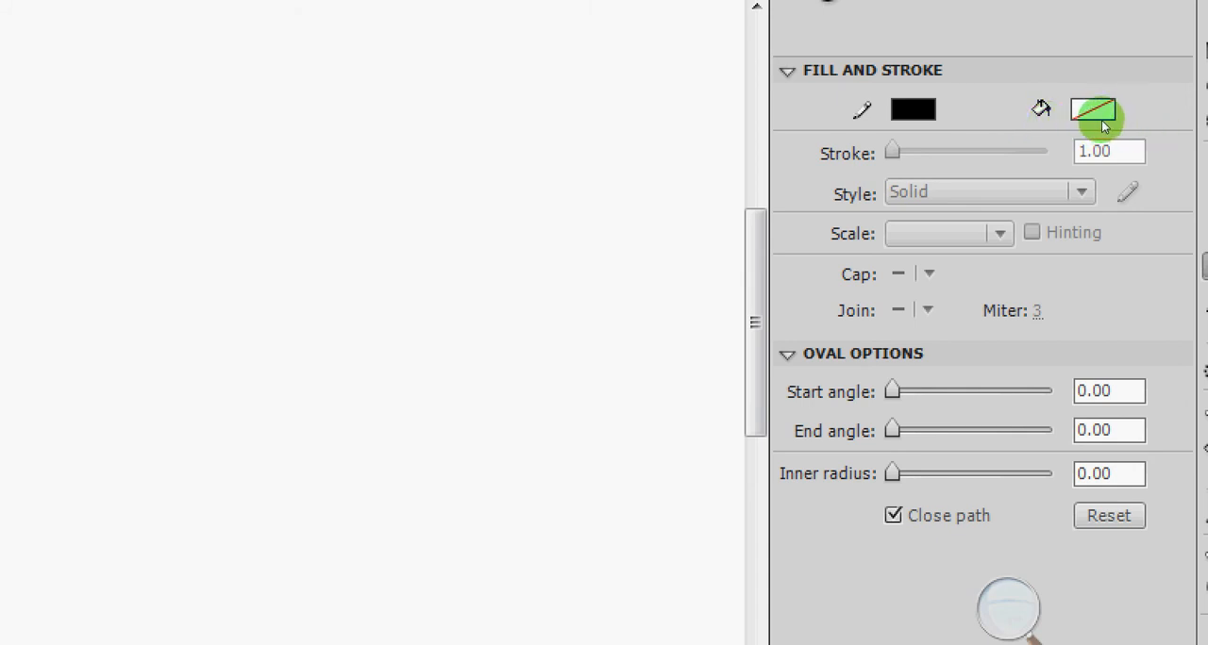
- Set the oval stroke colour to none and the fill to red #FF0000
click(1037, 109)
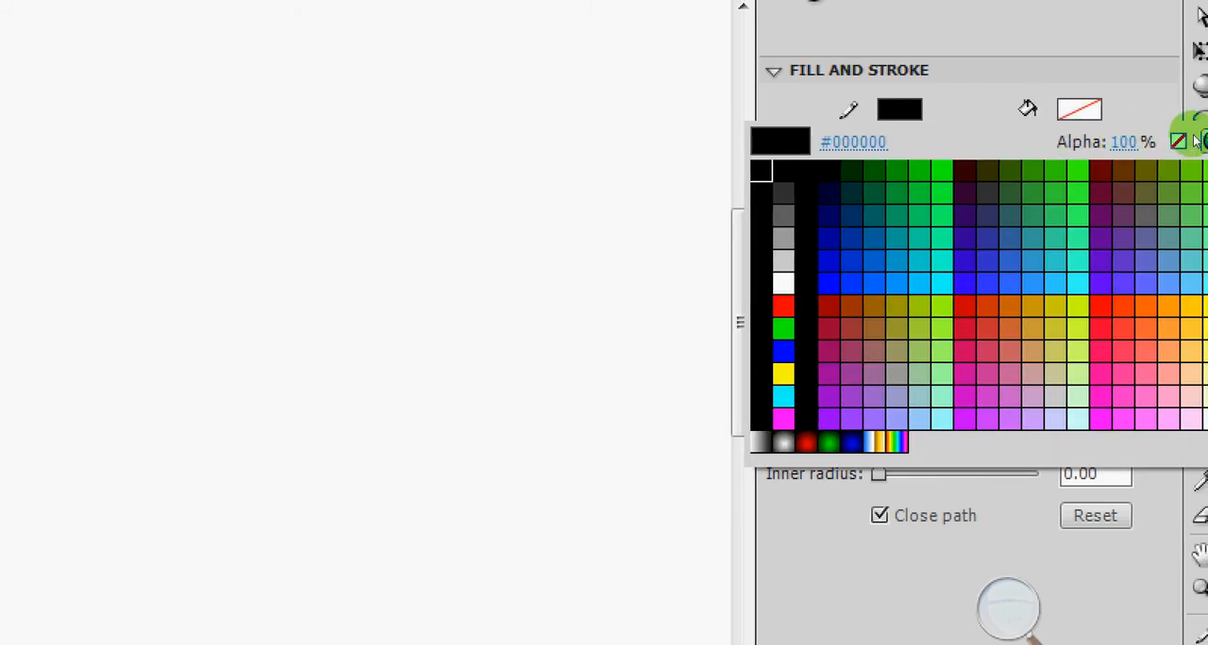
click(1030, 109)
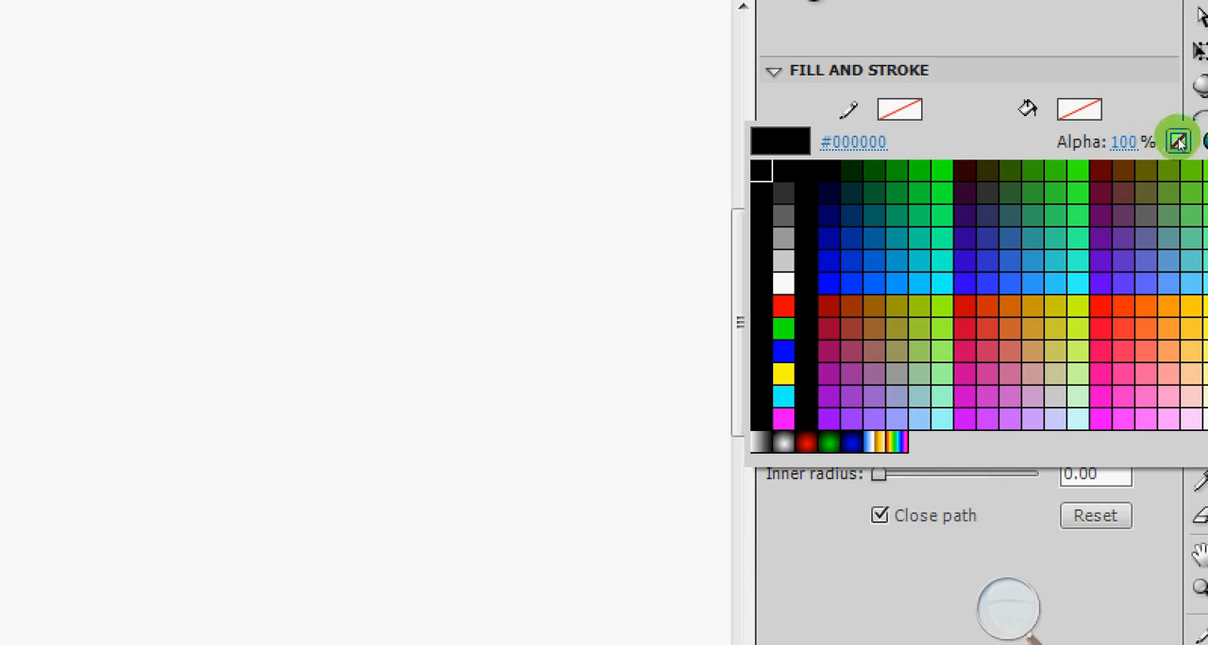
click(1177, 139)
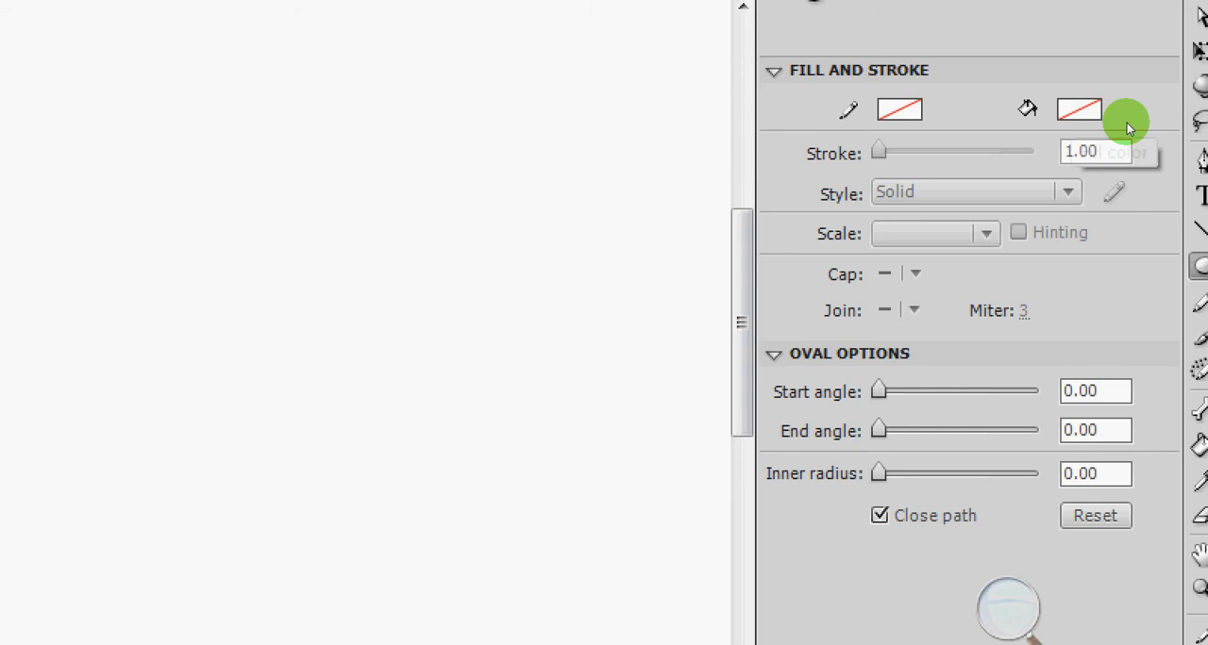
click(1075, 109)
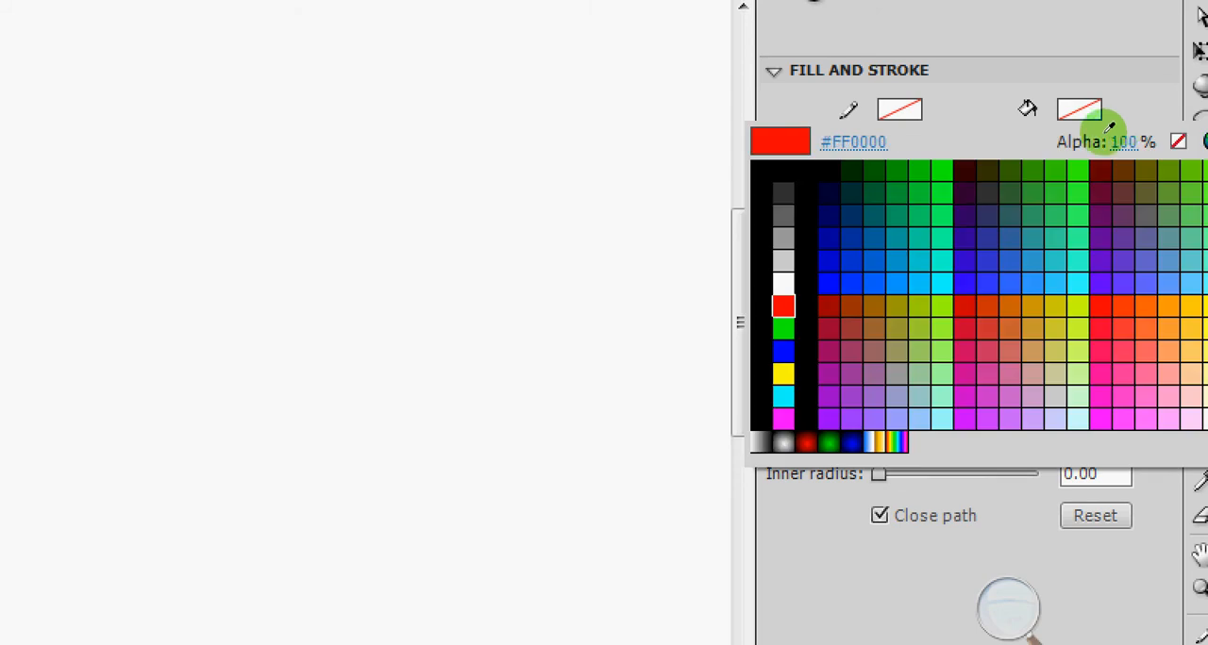
click(992, 242)
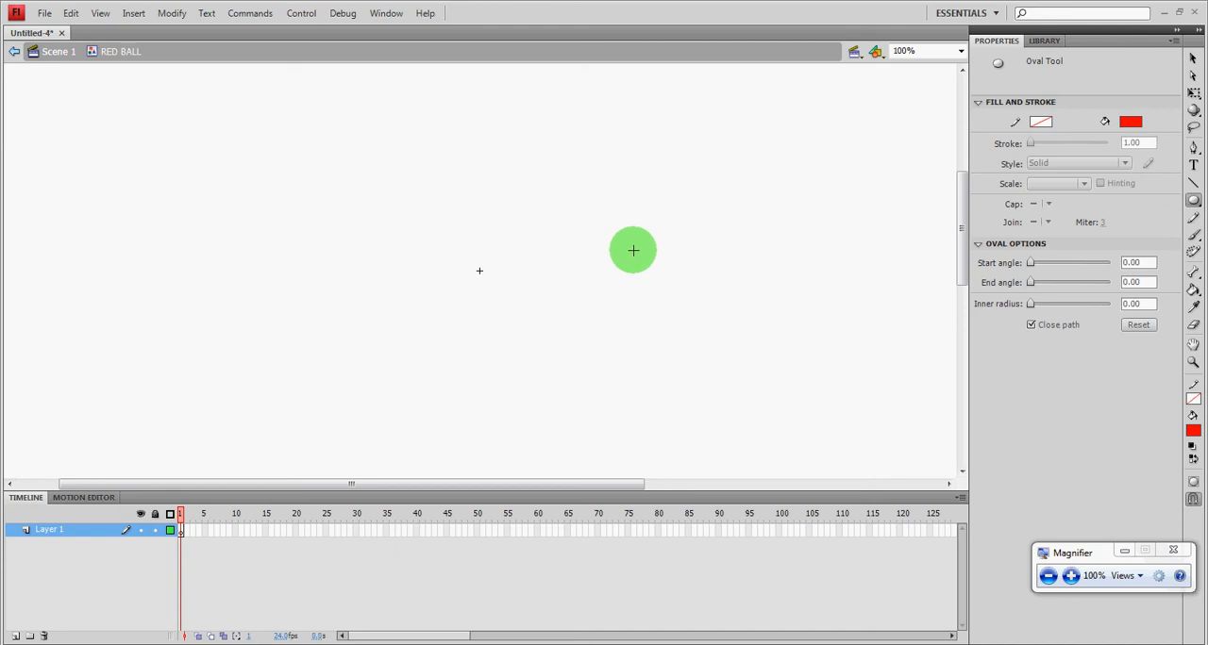
- Draw a solid red circle over the symbol's centre point
drag(632, 251, 521, 238)
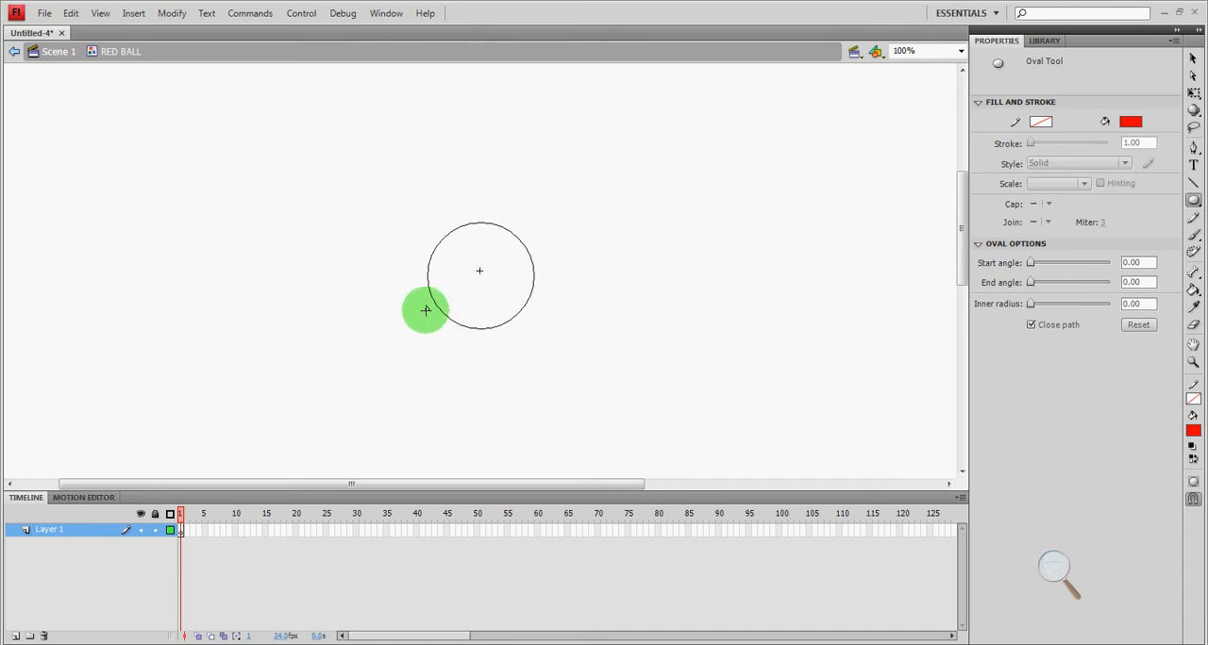
drag(427, 309, 445, 291)
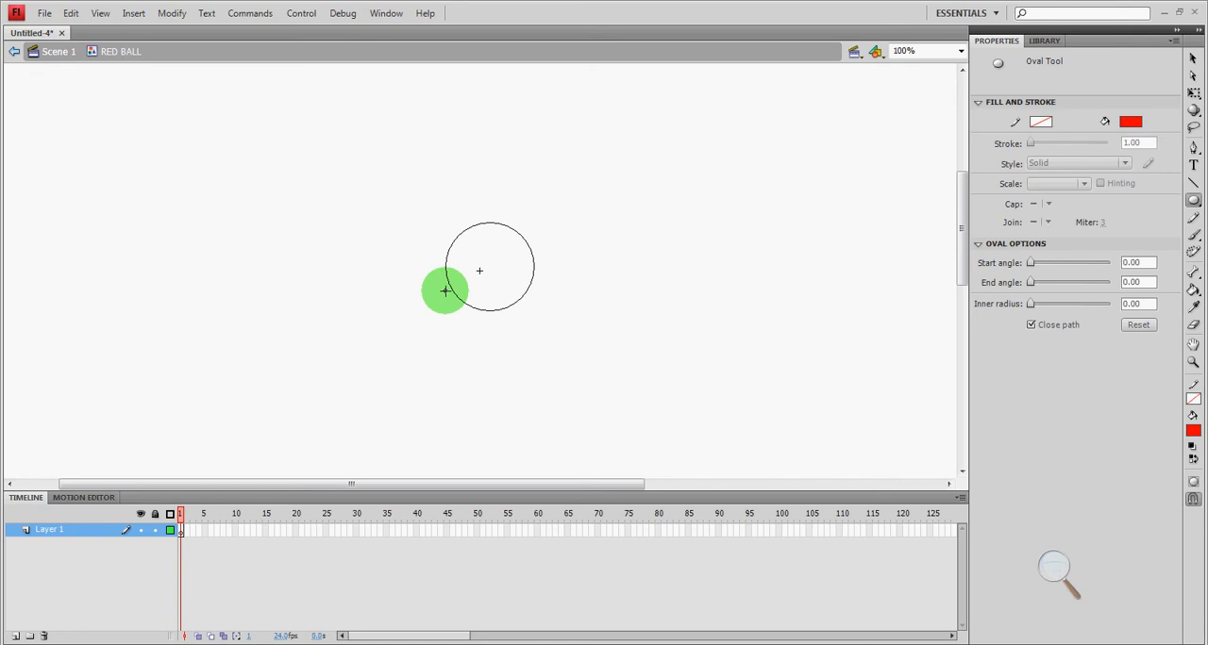
drag(445, 290, 441, 298)
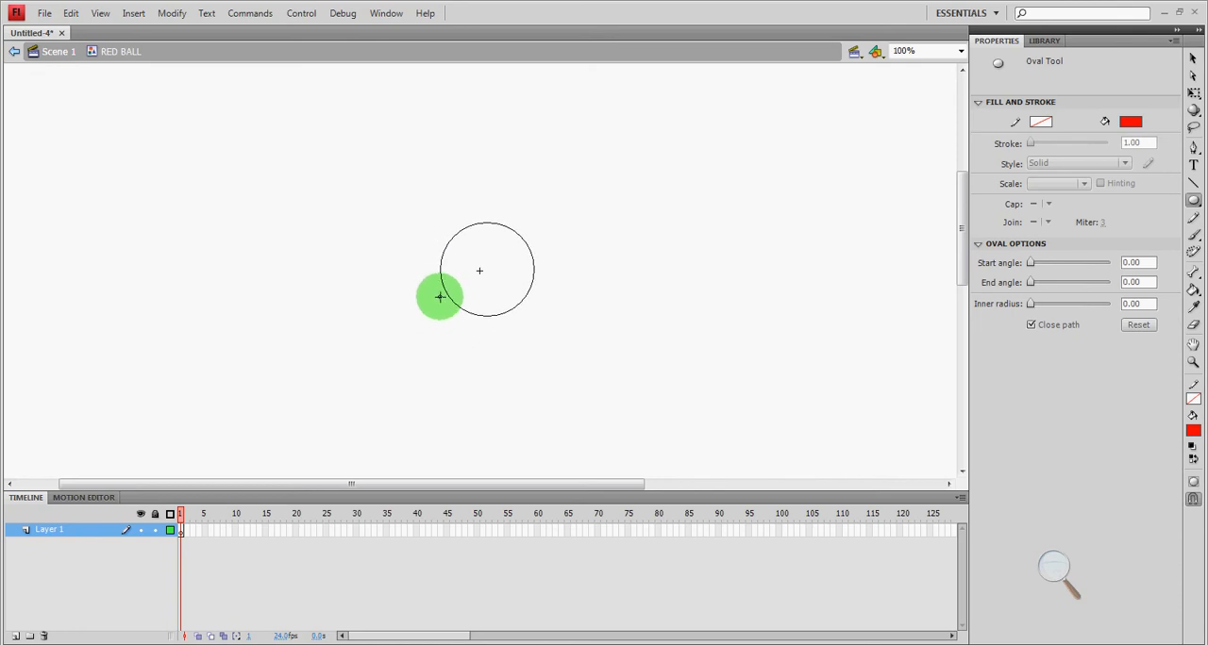
click(479, 271)
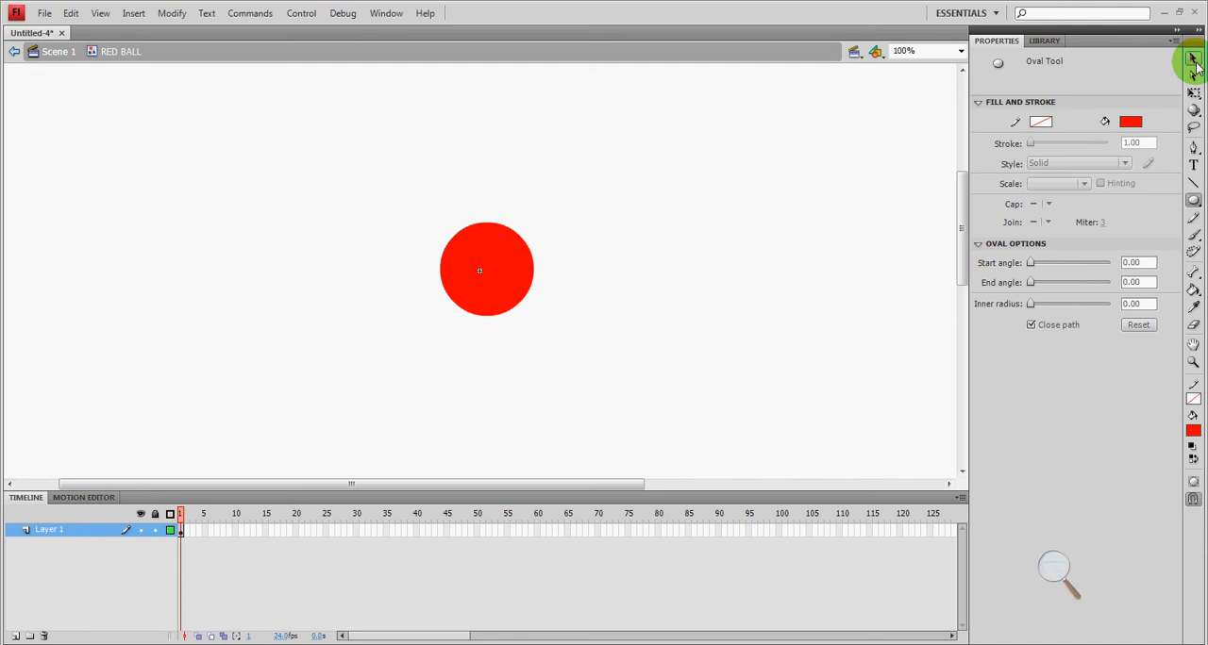
mouse_move(1193, 64)
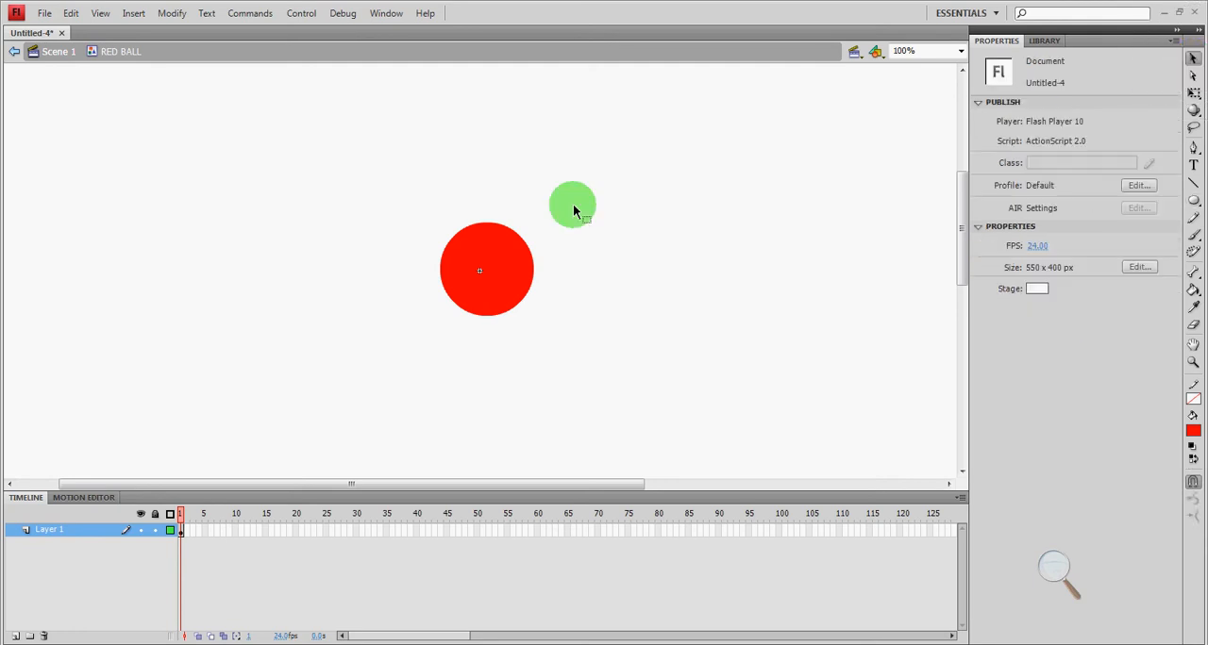
- Select the red circle and centre it on the registration point
click(487, 273)
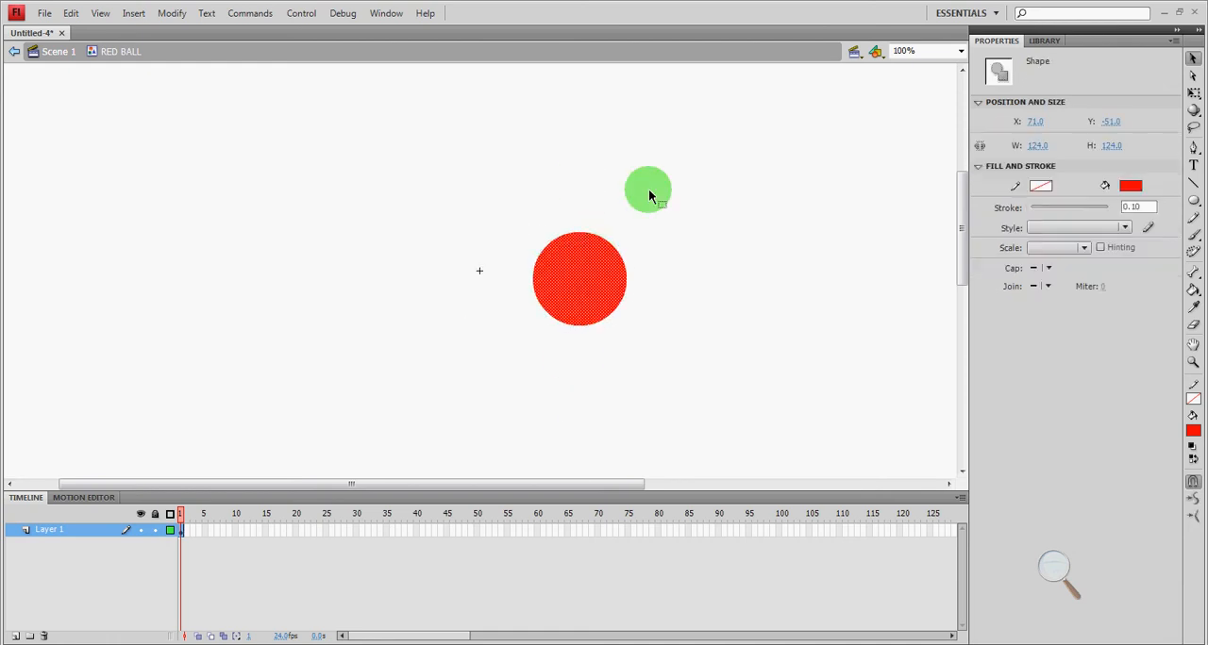
drag(649, 189, 481, 351)
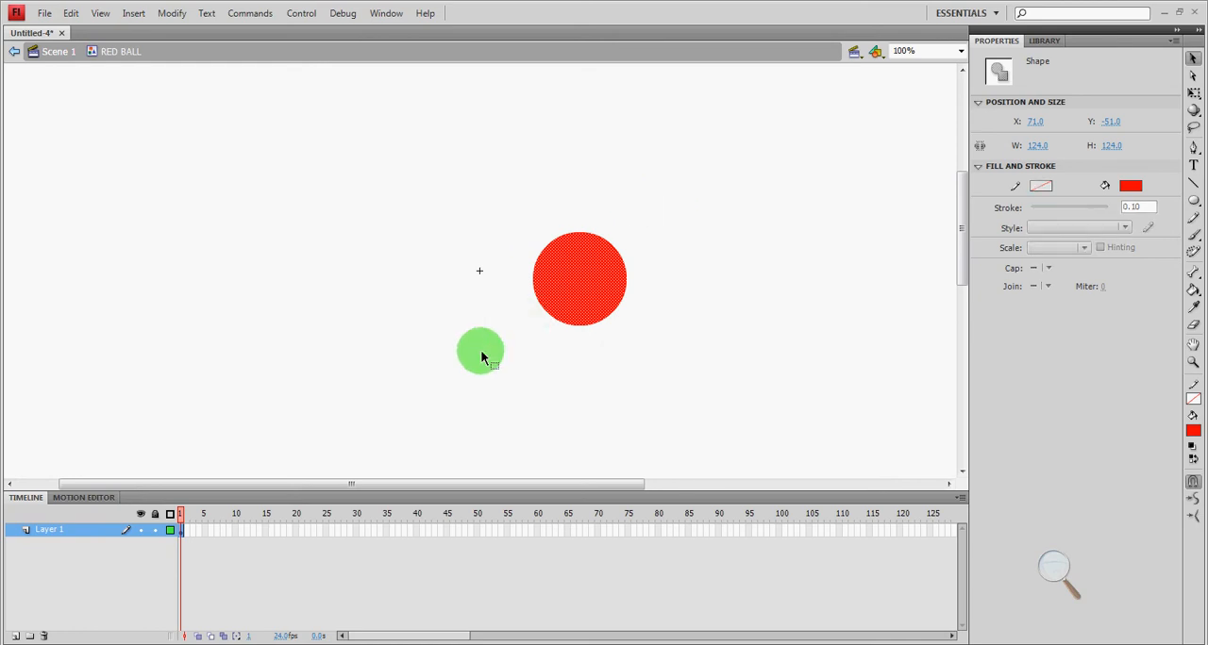
drag(479, 351, 498, 279)
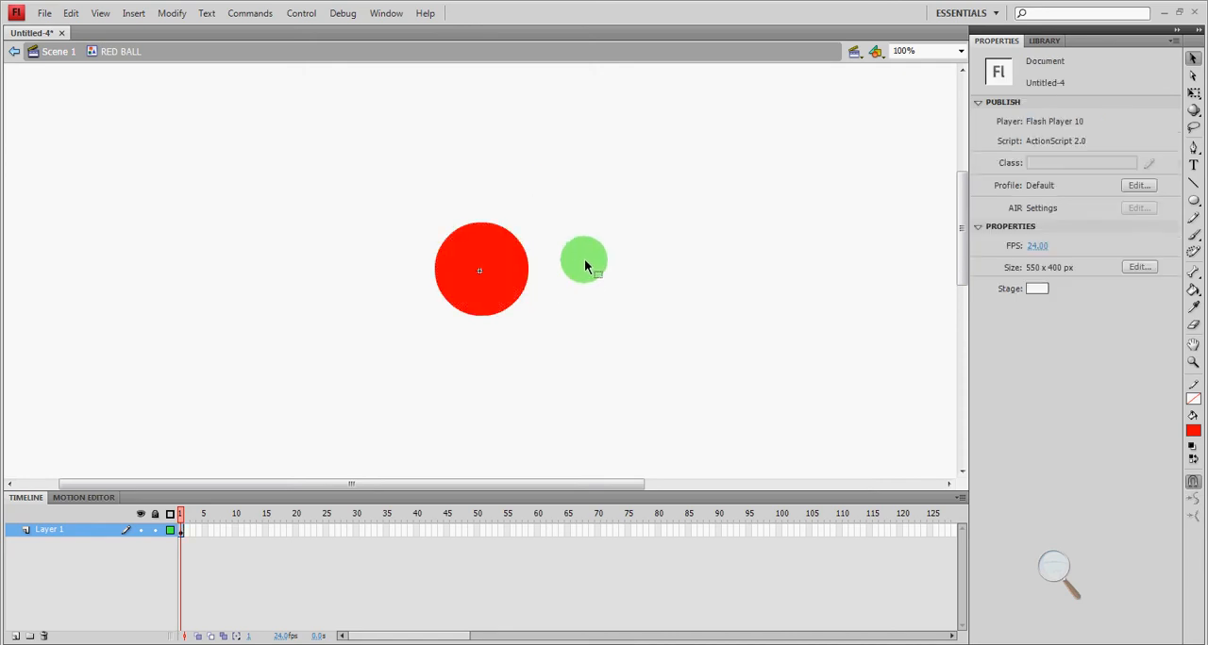
drag(583, 260, 306, 400)
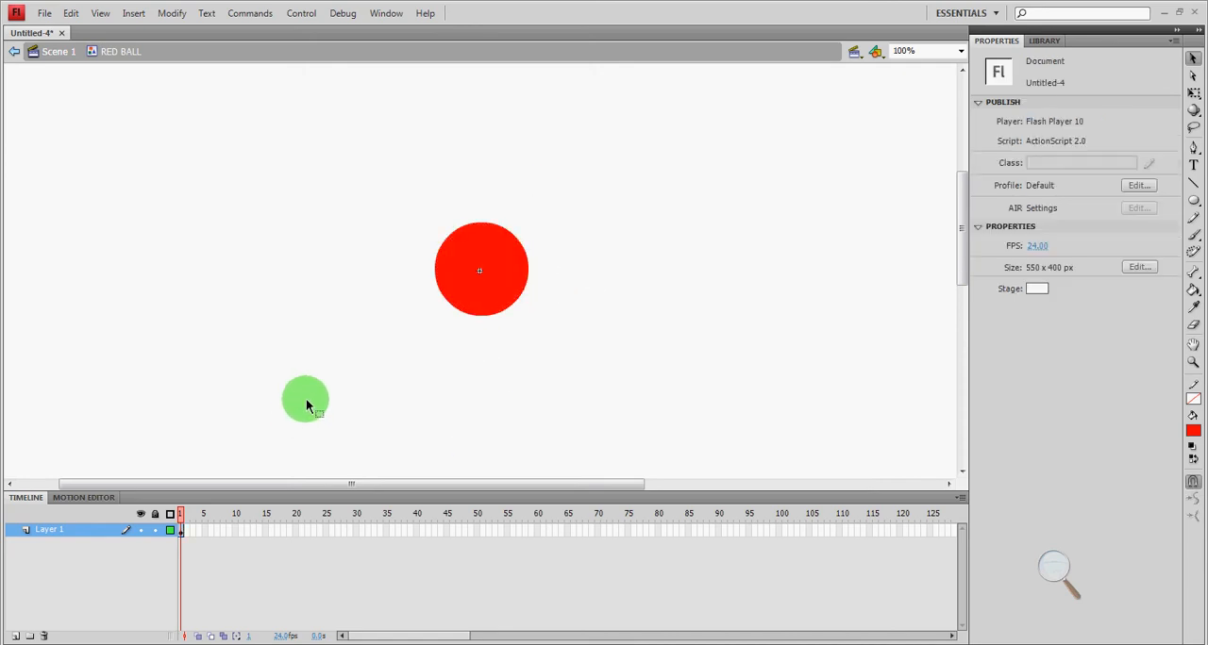
drag(305, 398, 64, 70)
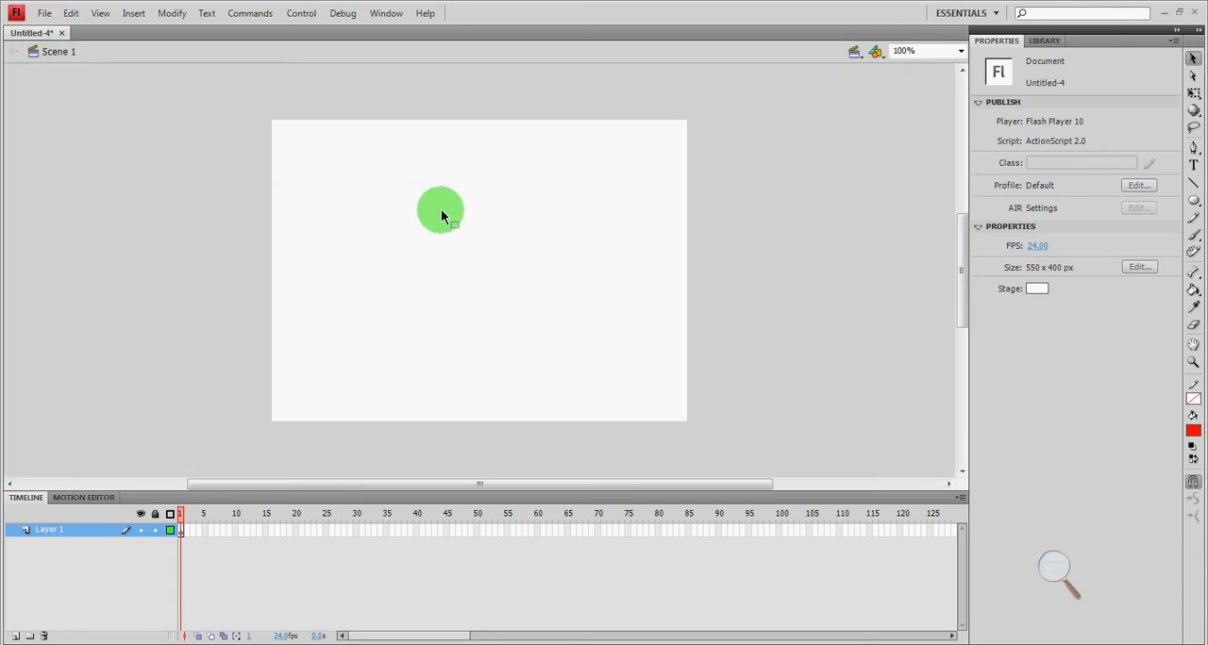
- Place a RED BALL instance from the Library onto Scene 1, just left of the stage
drag(440, 209, 487, 285)
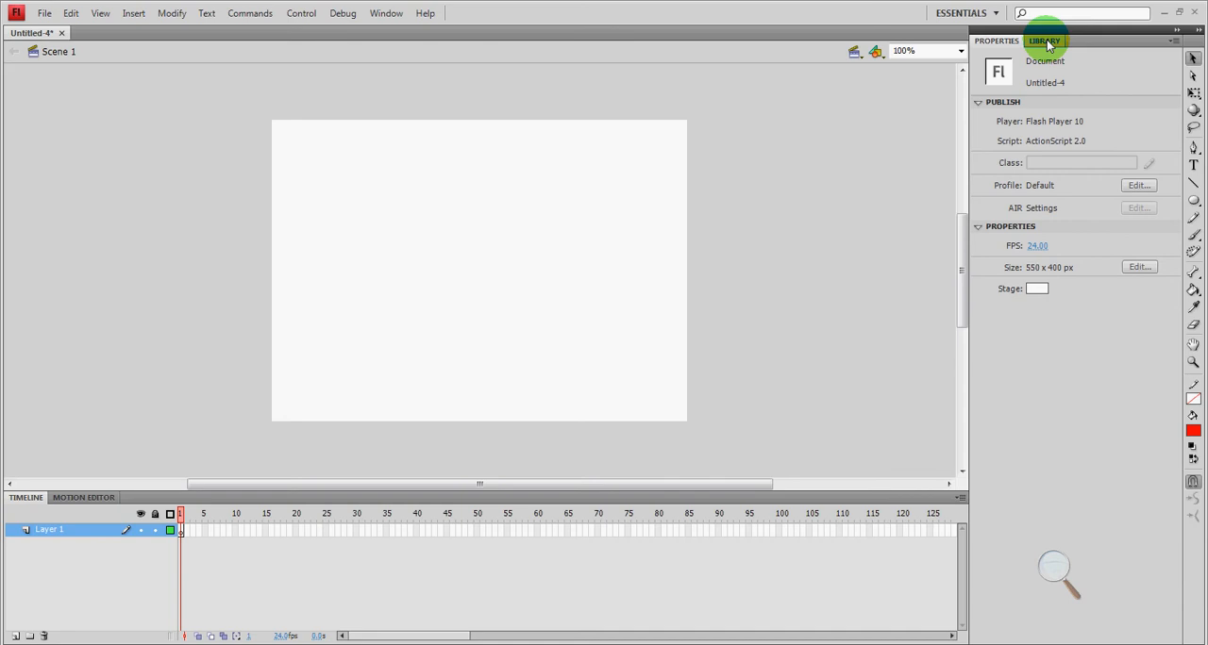
click(1049, 40)
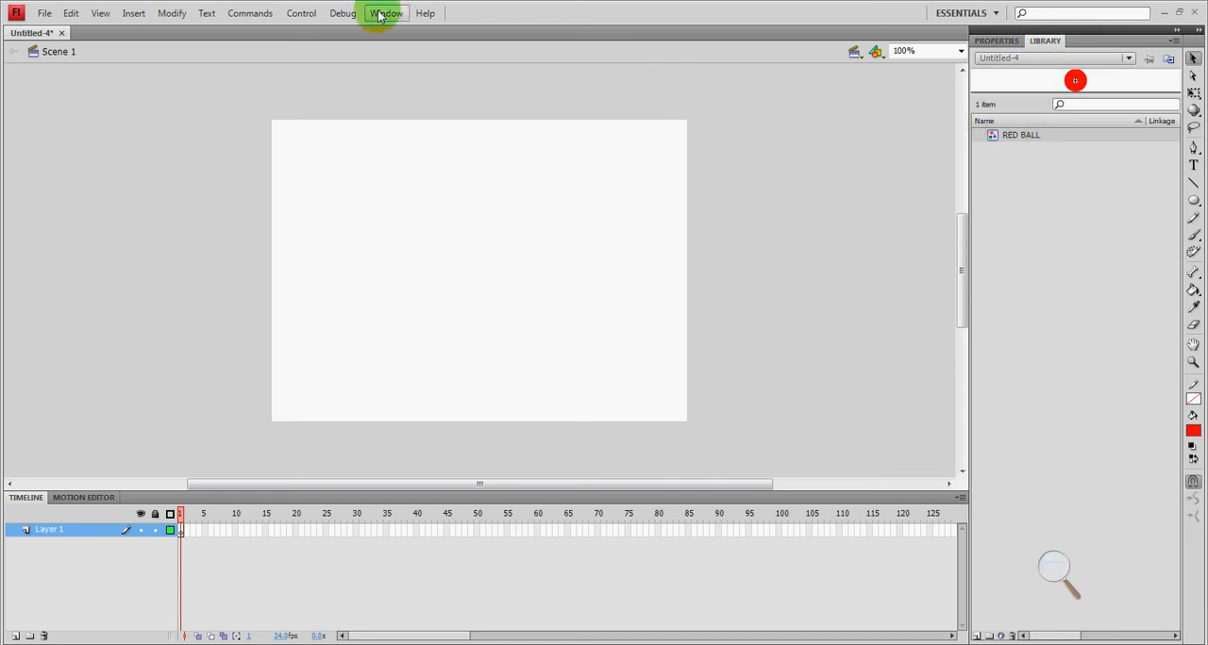
click(385, 11)
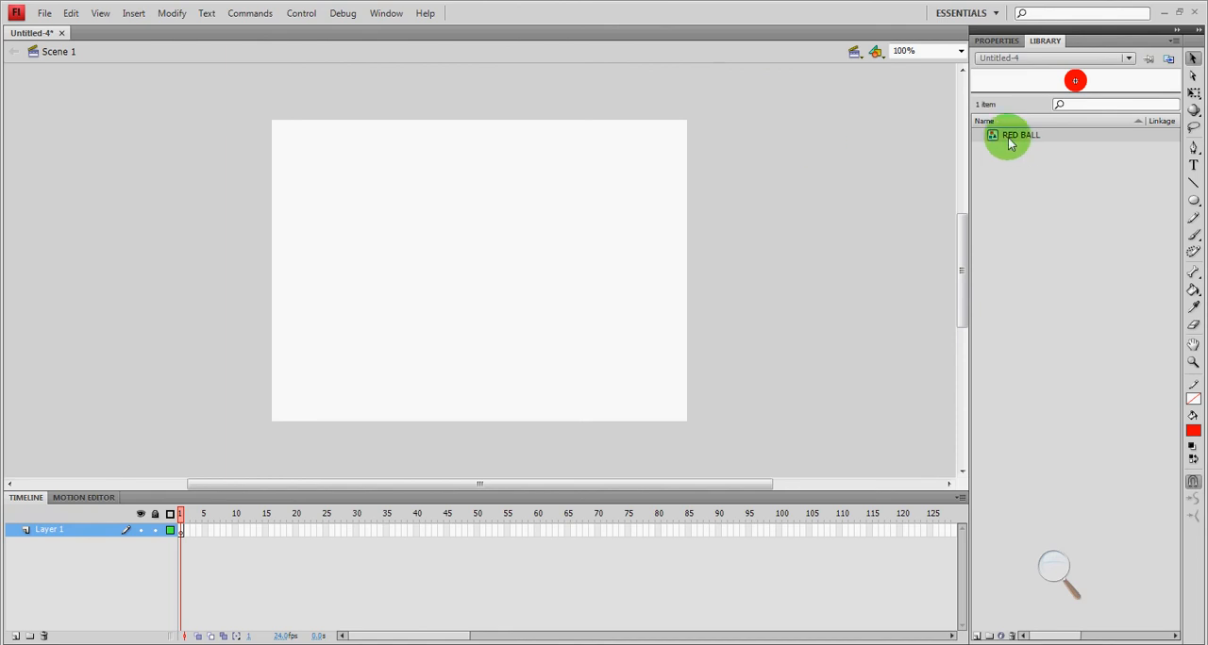
drag(1008, 135, 802, 185)
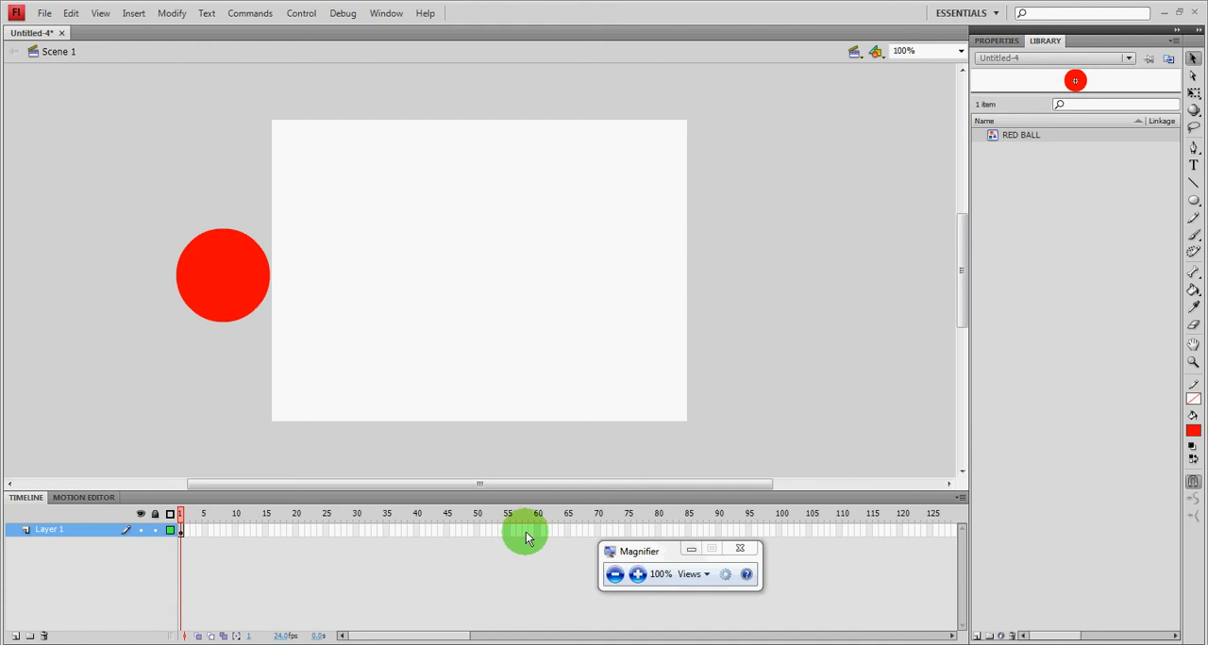
- Insert a keyframe at frame 60 on the timeline
right_click(528, 536)
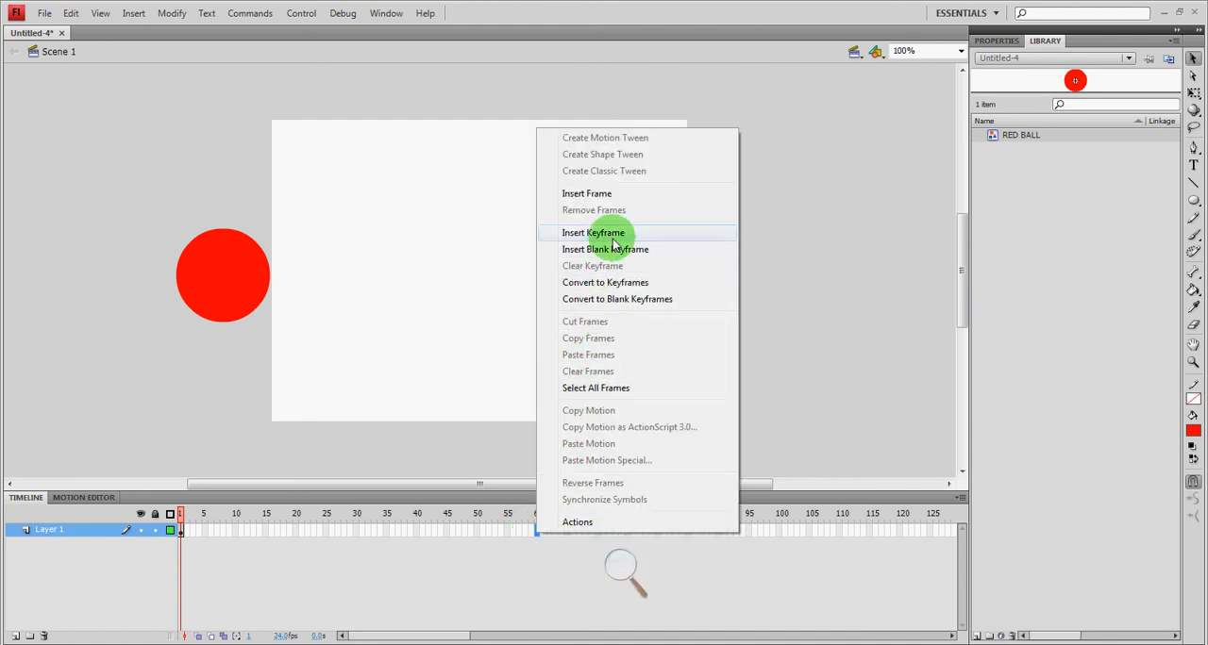
click(594, 232)
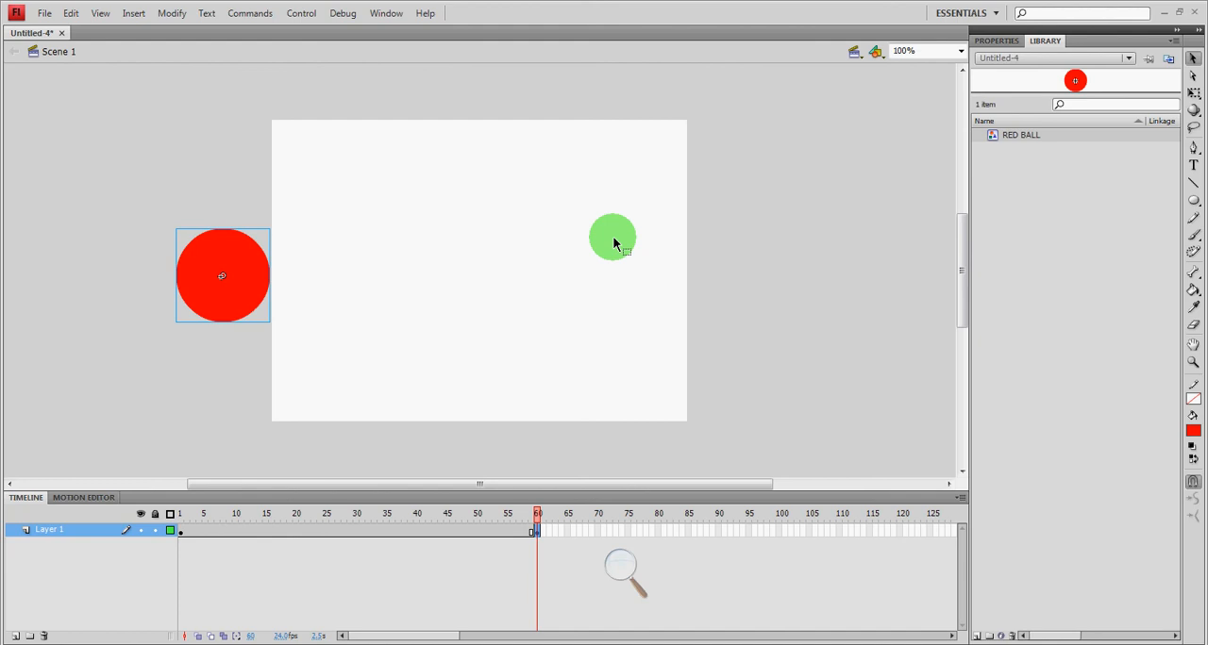
drag(611, 237, 532, 283)
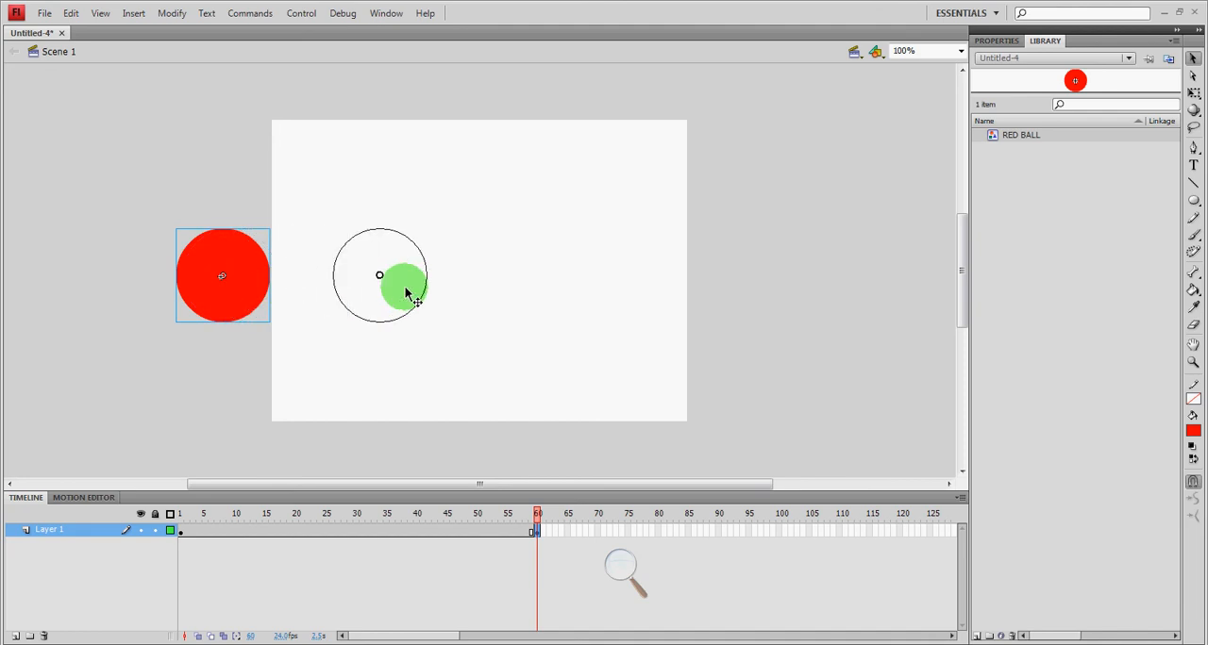
- Move the ball across to sit just beyond the stage's right edge at frame 60
drag(406, 287, 660, 268)
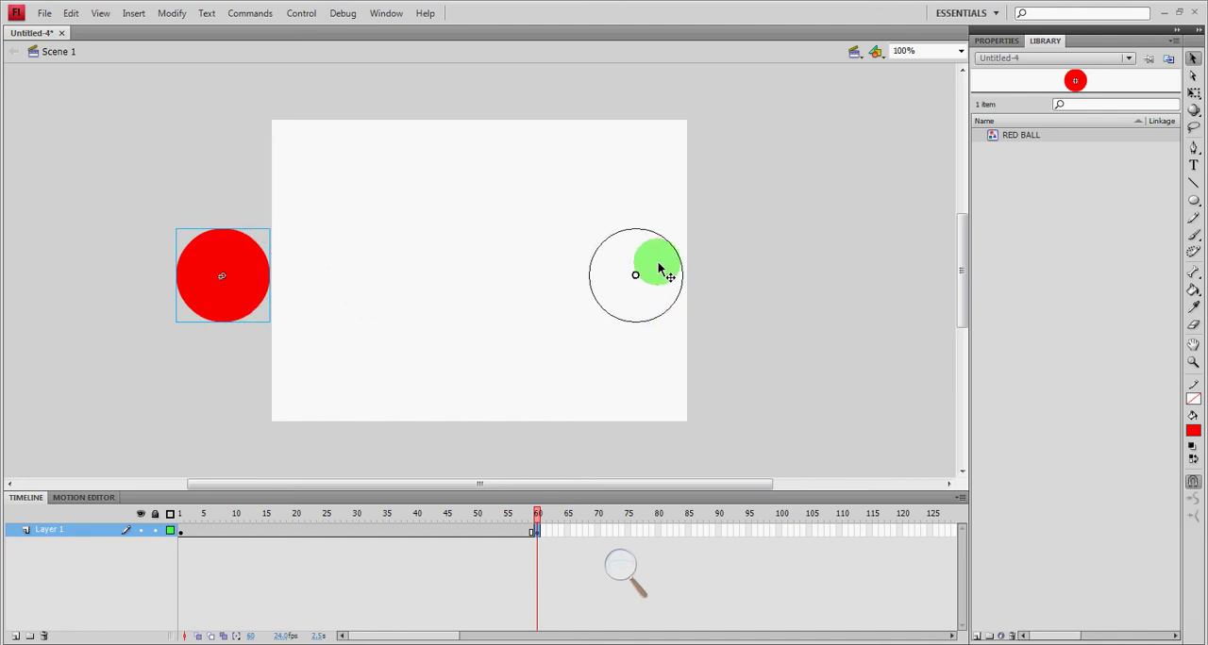
drag(660, 268, 796, 273)
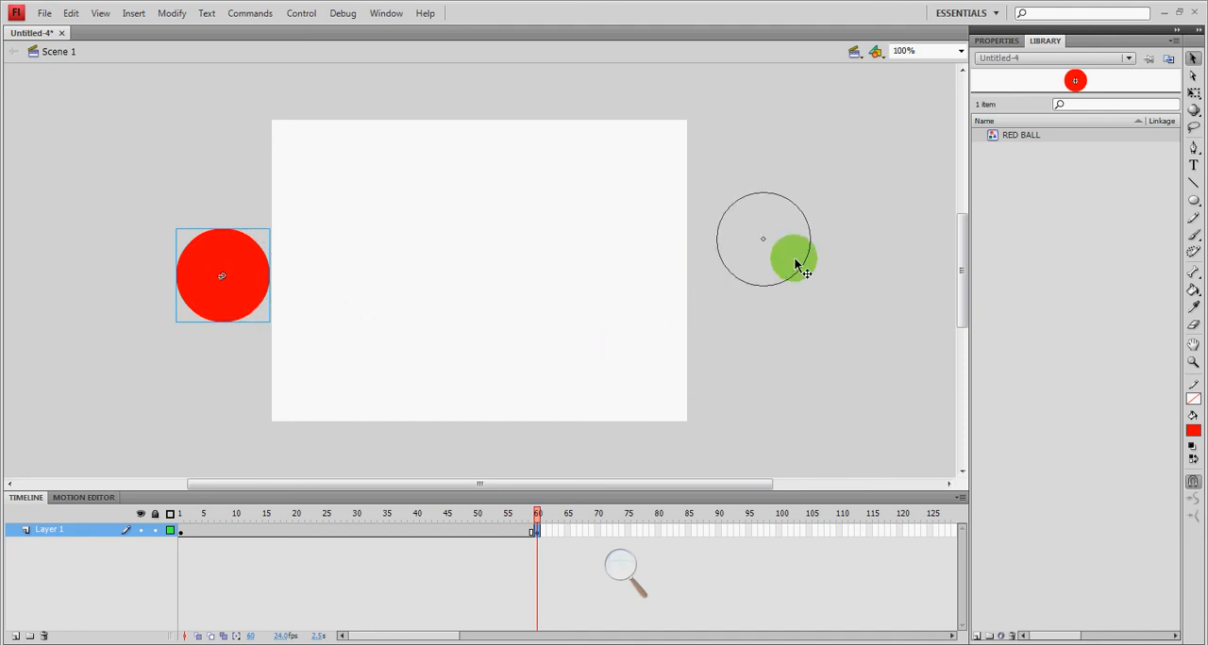
drag(796, 274, 736, 306)
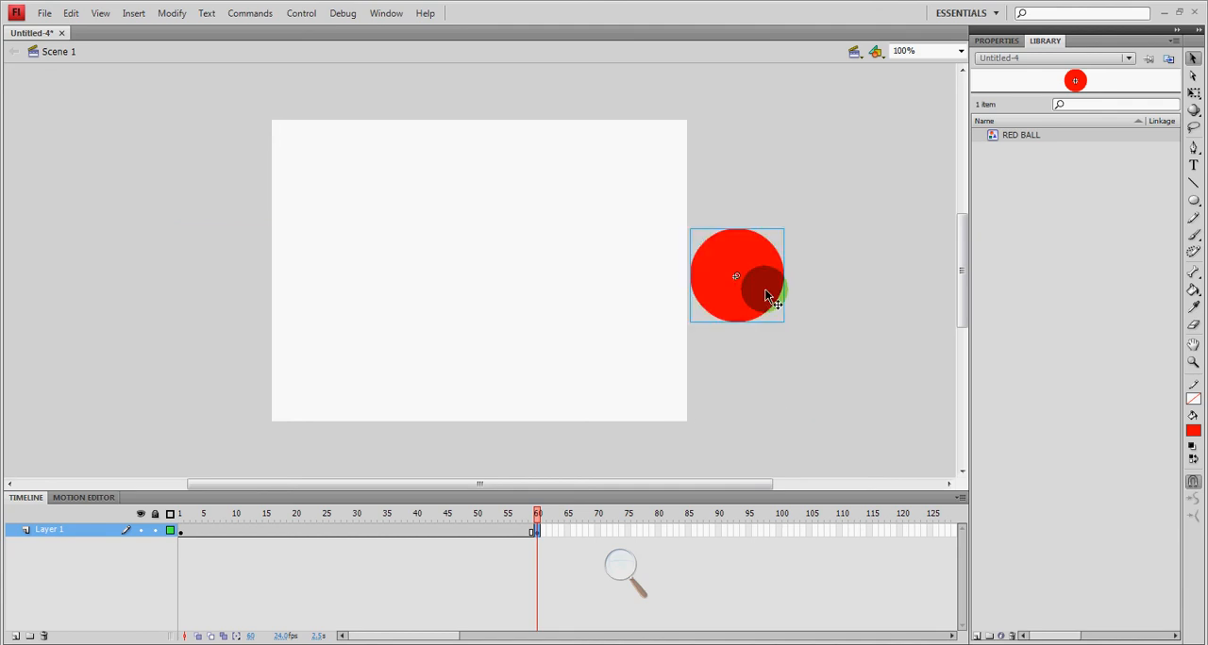
drag(765, 298, 802, 283)
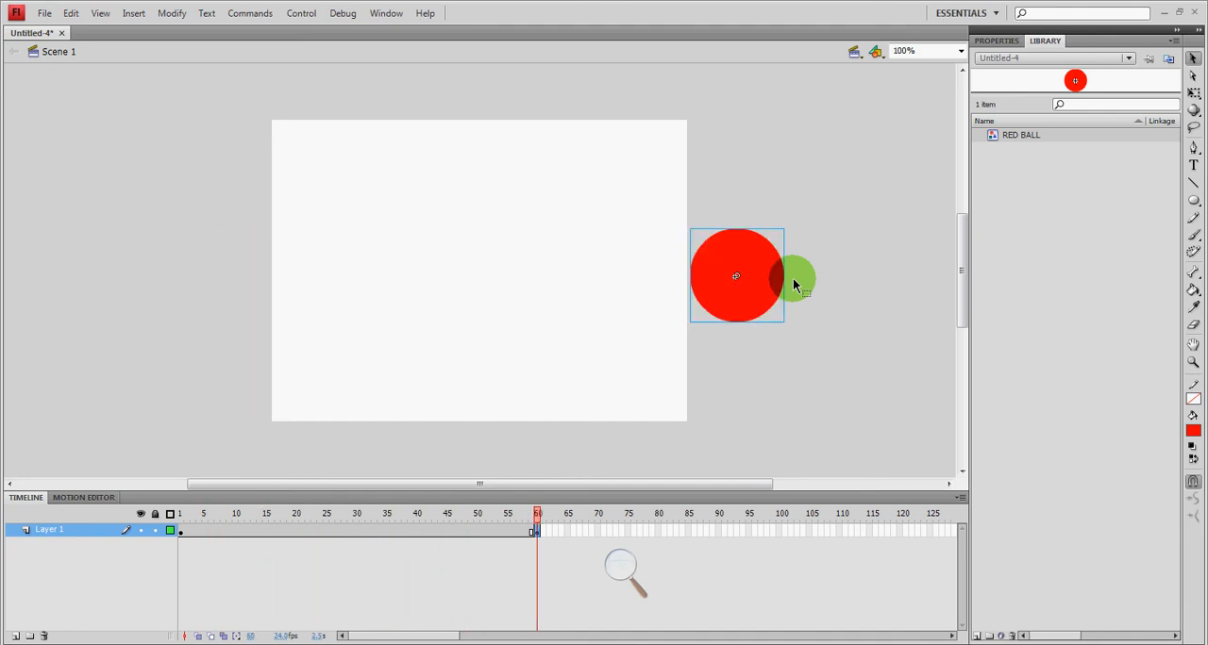
drag(796, 280, 432, 273)
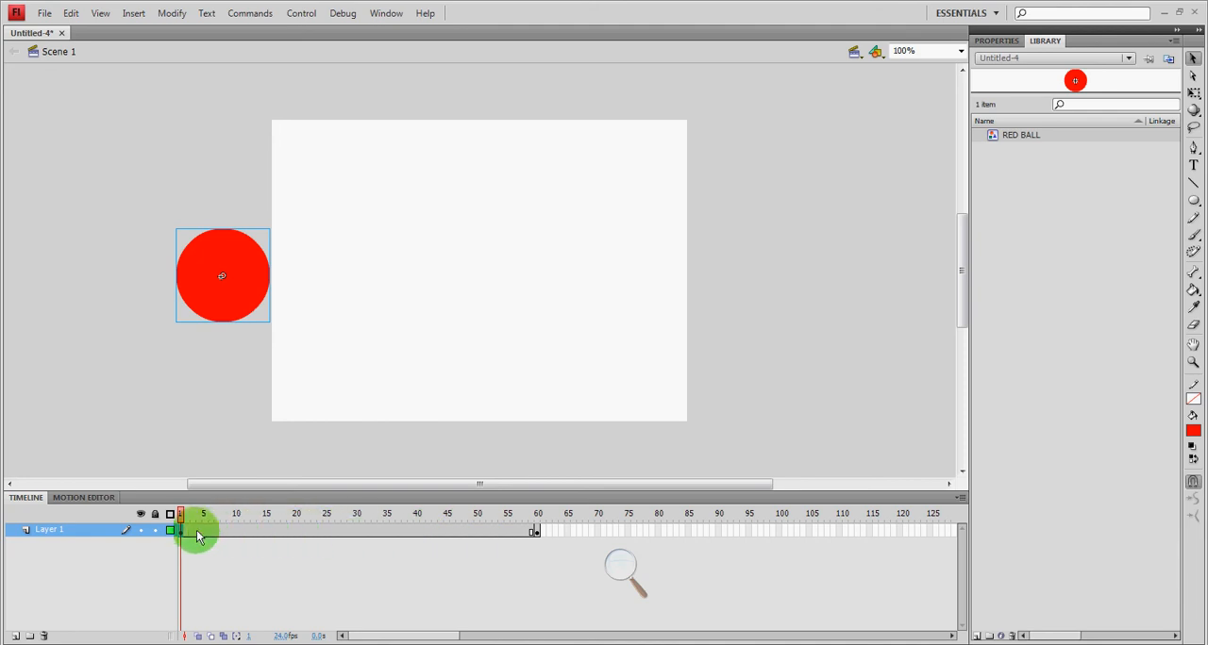
- Create a classic tween from frame 1 so the red ball travels to the right across 60 frames
right_click(193, 532)
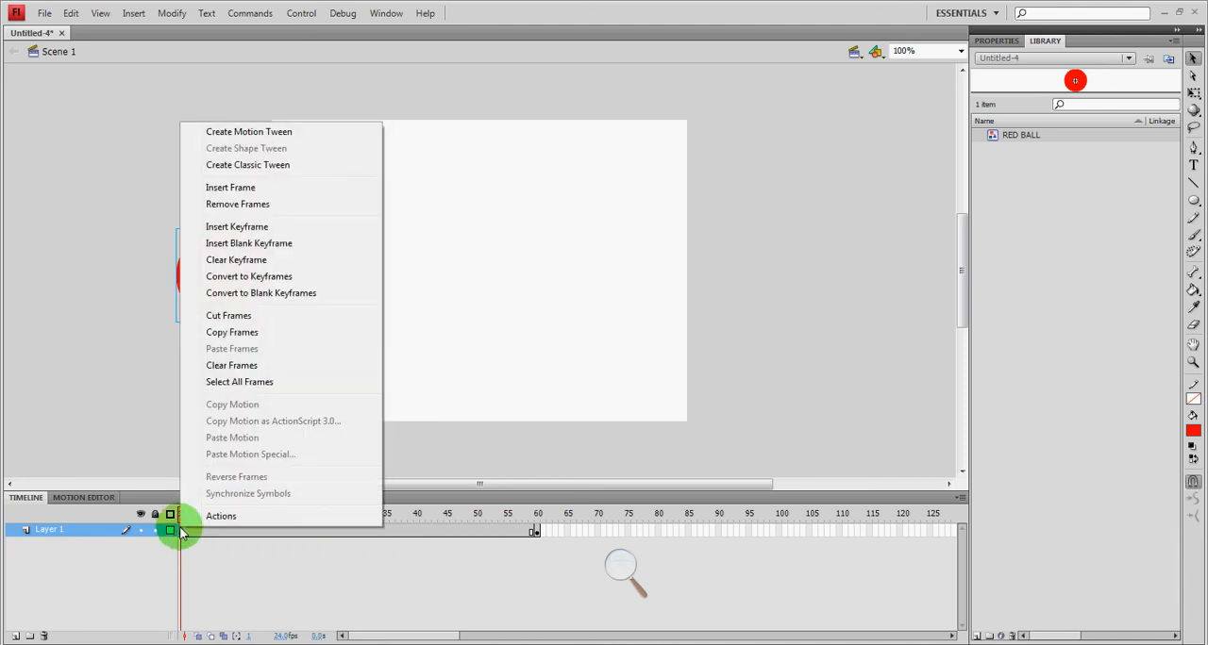
mouse_move(233, 268)
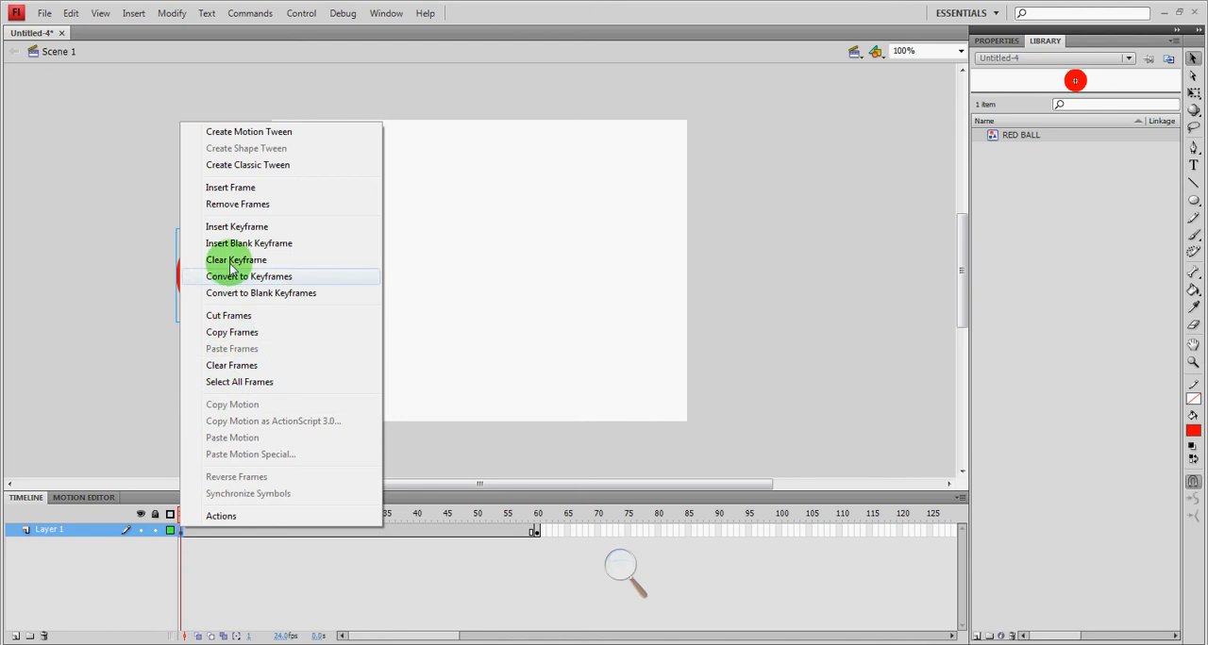
mouse_move(241, 168)
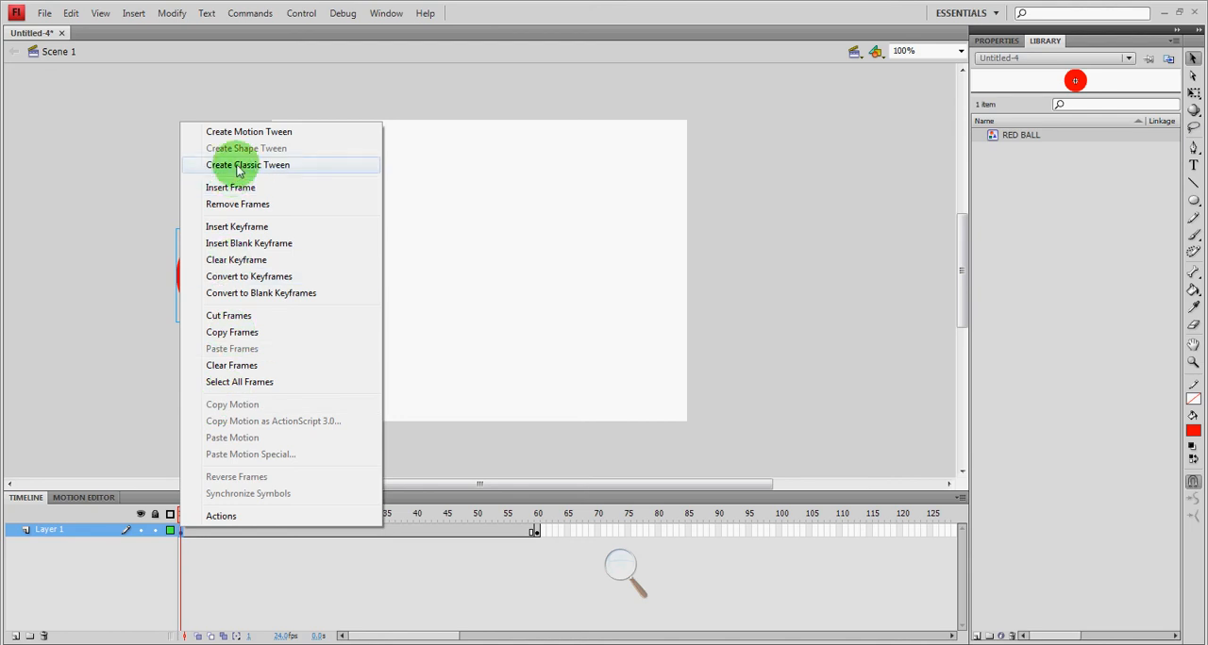
click(247, 164)
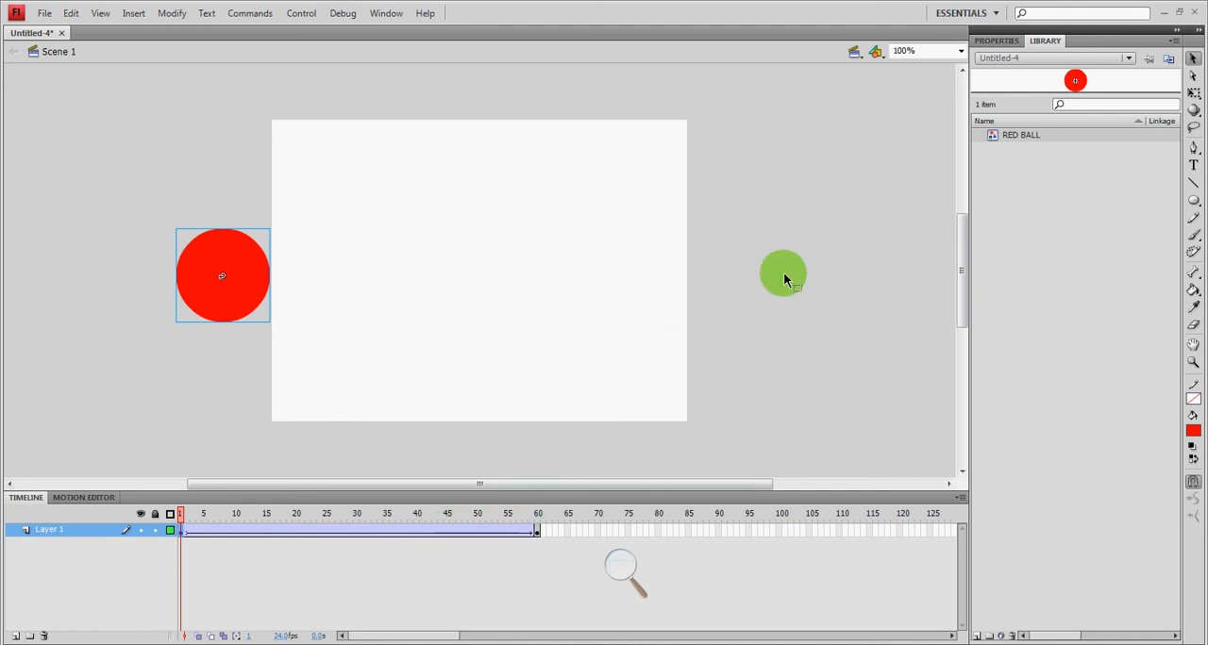
click(260, 513)
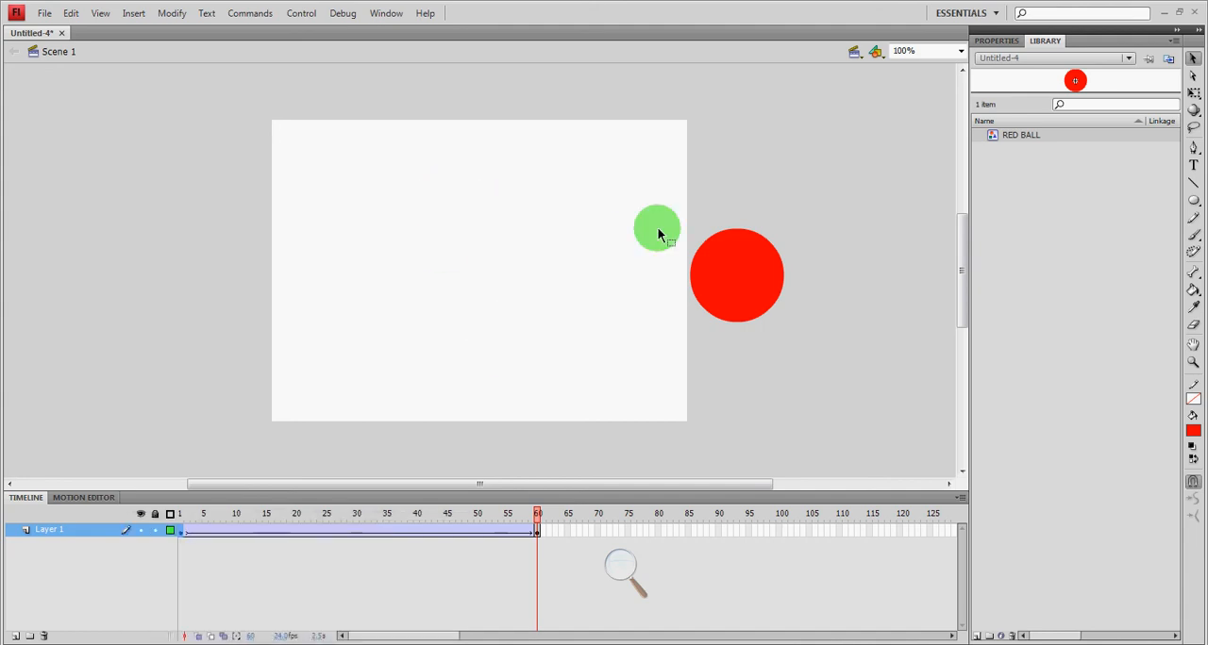
drag(657, 232, 832, 249)
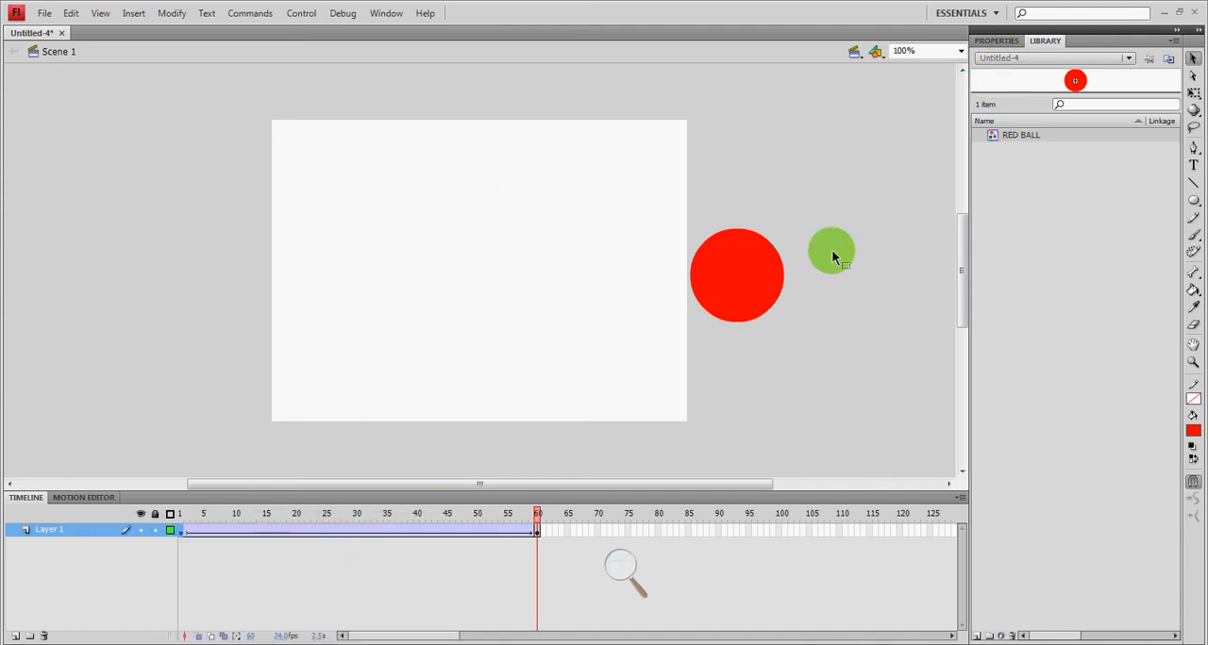